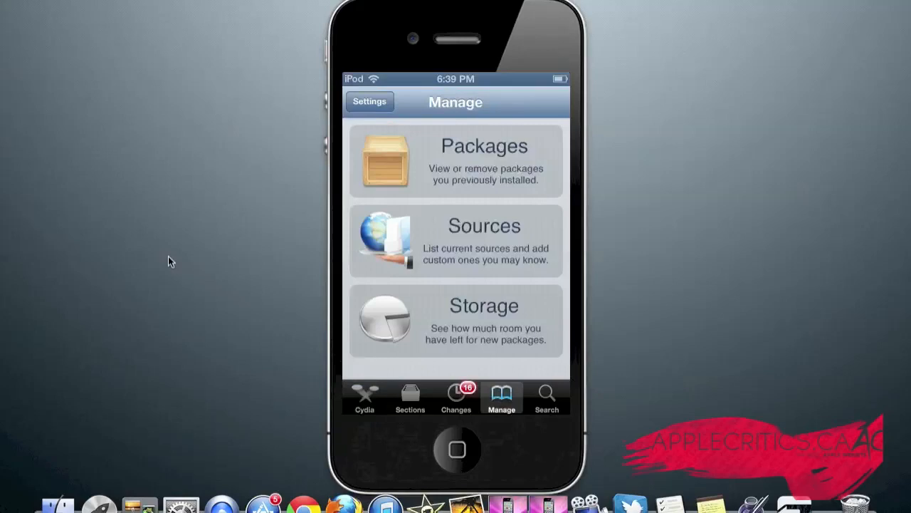
# - Open the Sources list and dismiss the Enter Cydia/APT URL prompt without adding anything
pyautogui.click(455, 241)
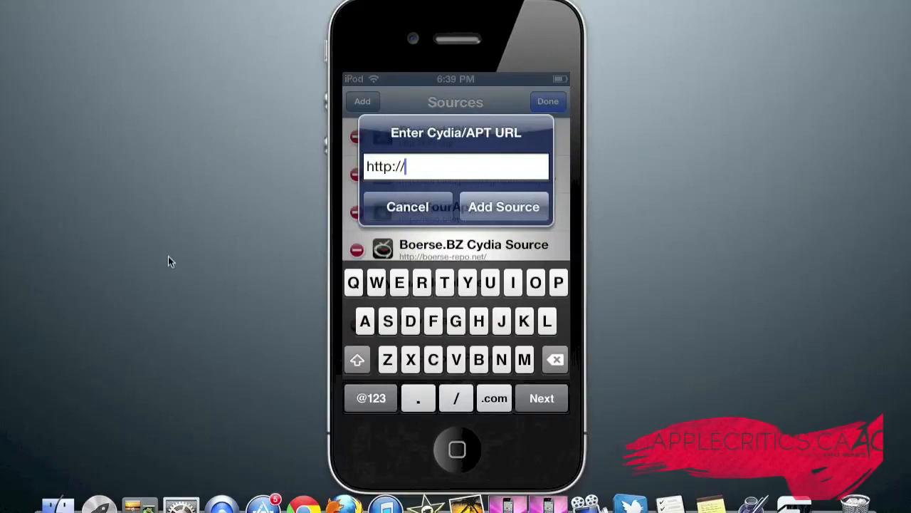
pyautogui.click(407, 207)
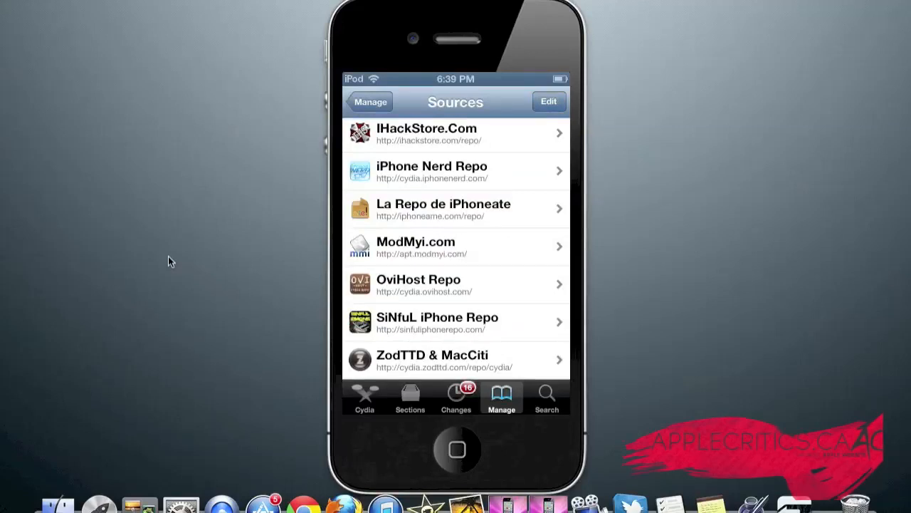
# - Open La Repo de iPhoneate and browse its packages from A to the numbered entries
pyautogui.click(456, 209)
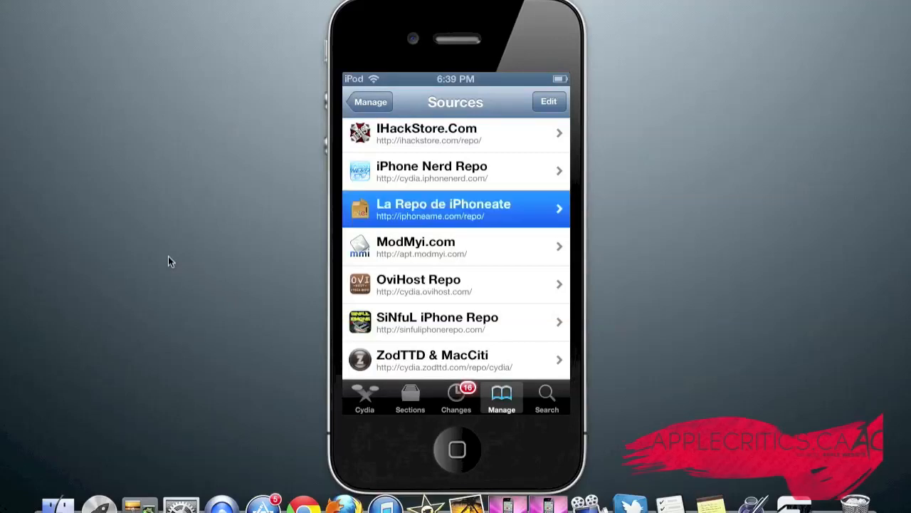
pyautogui.click(455, 209)
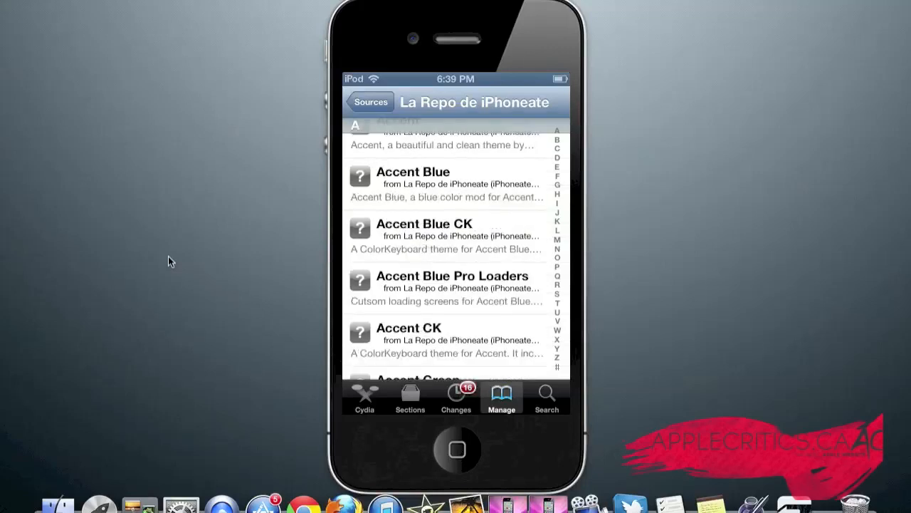
pyautogui.scroll(-3)
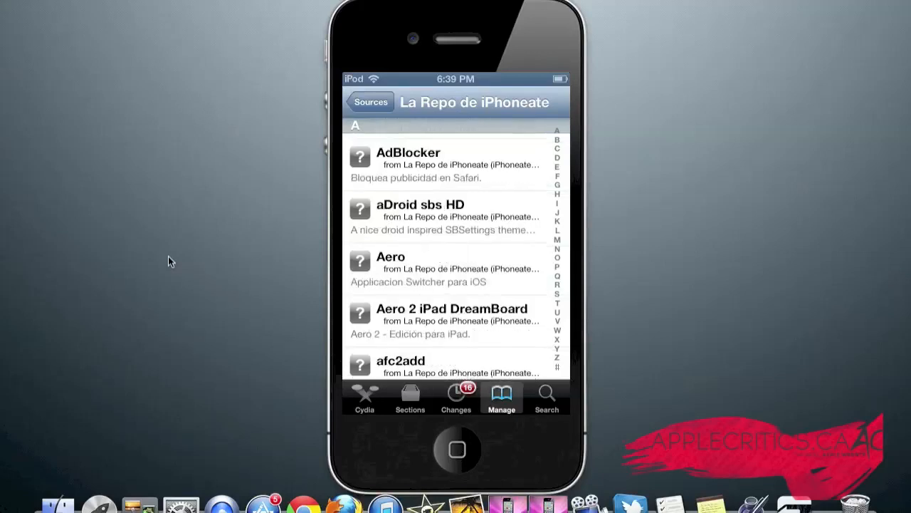
pyautogui.scroll(-3)
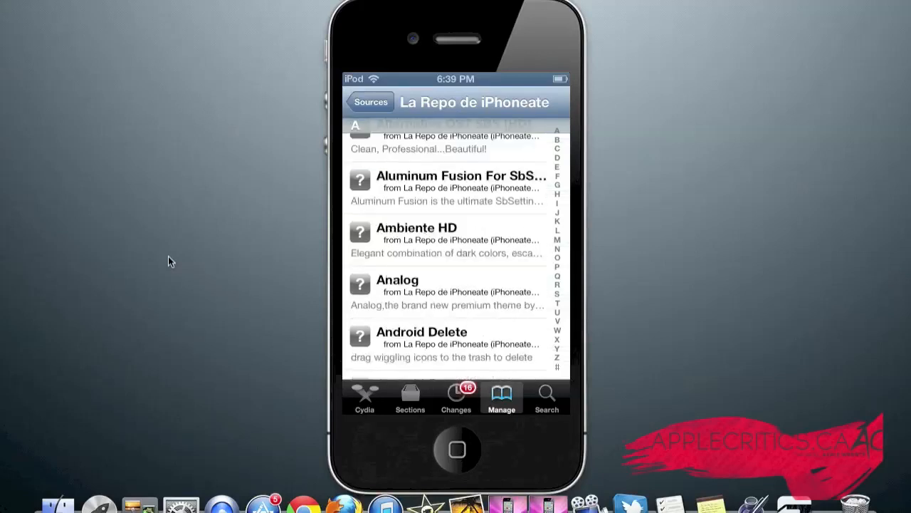
pyautogui.scroll(-3)
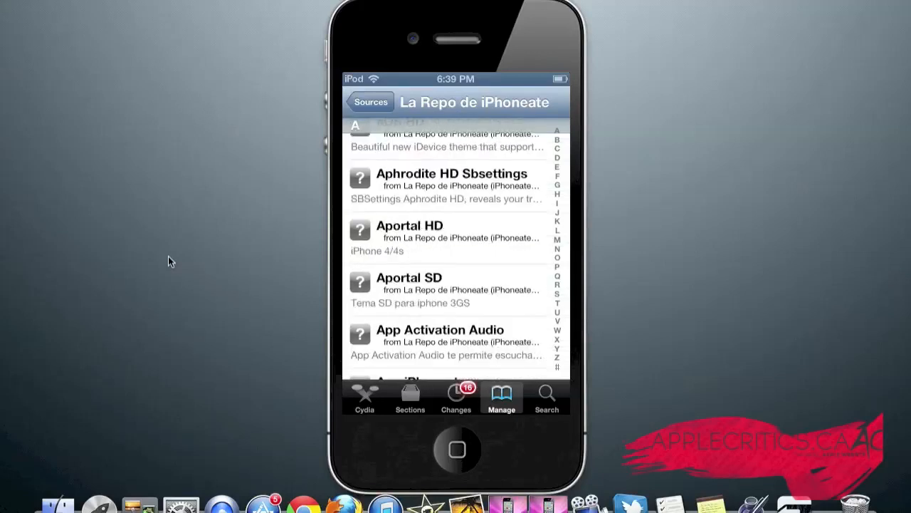
pyautogui.scroll(-3)
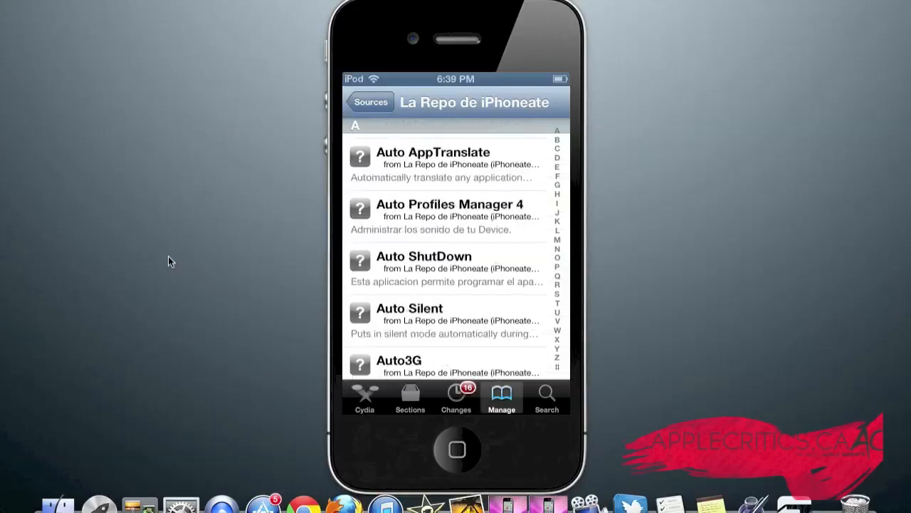
pyautogui.scroll(-3)
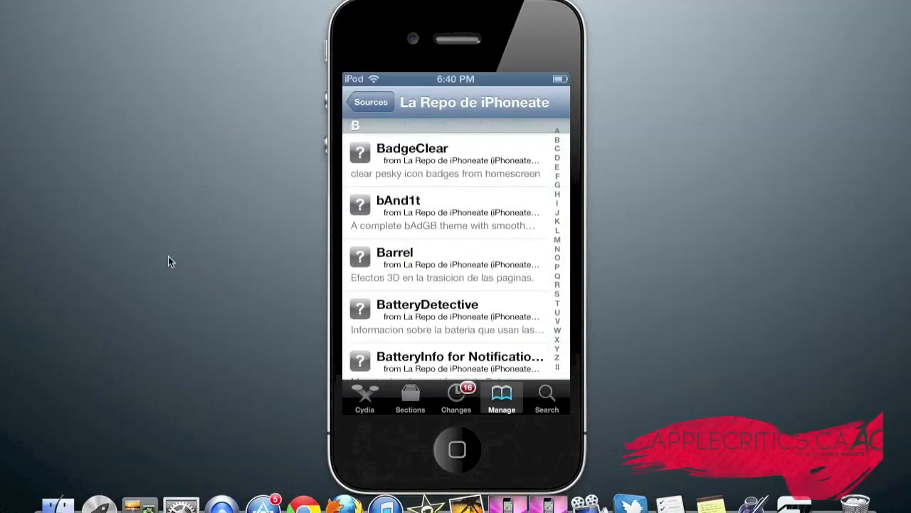
pyautogui.scroll(-3)
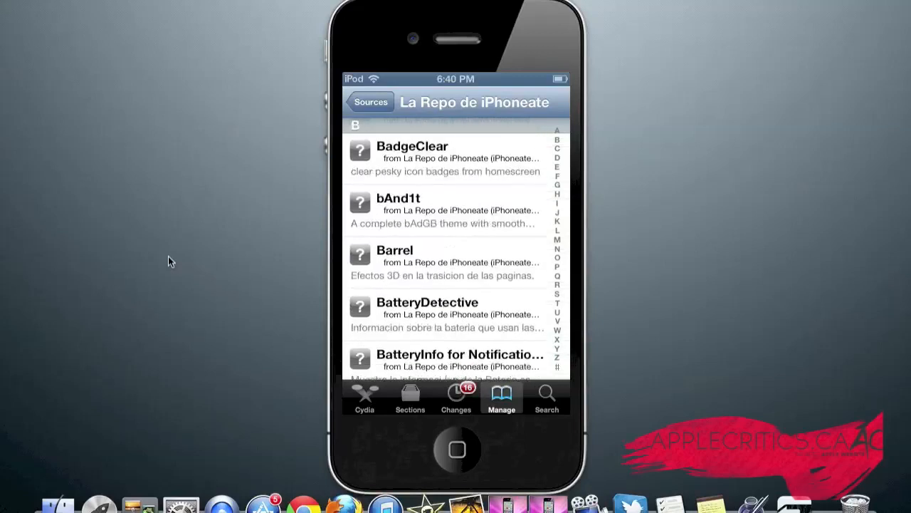
pyautogui.scroll(-3)
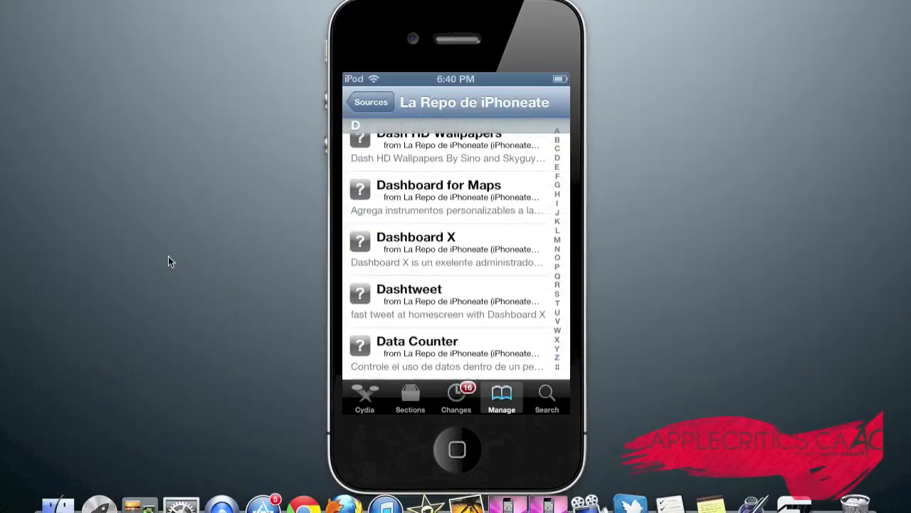
pyautogui.scroll(-3)
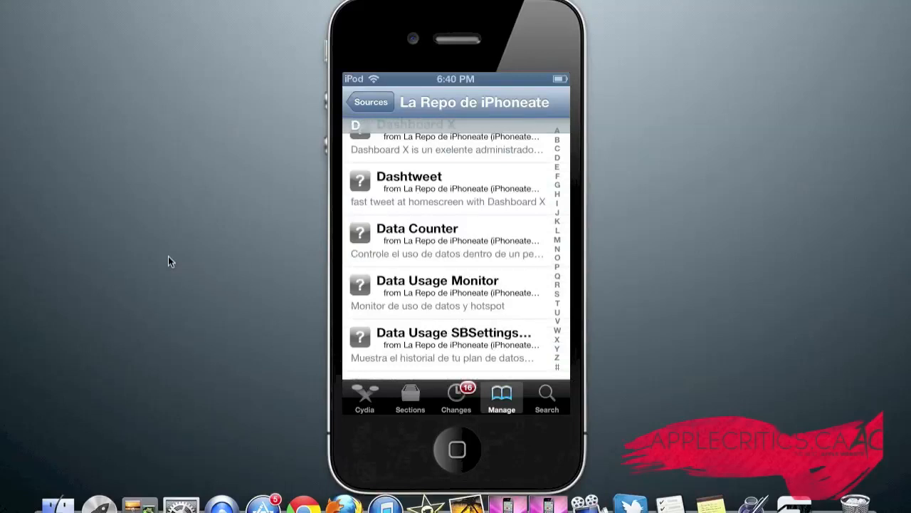
pyautogui.scroll(-3)
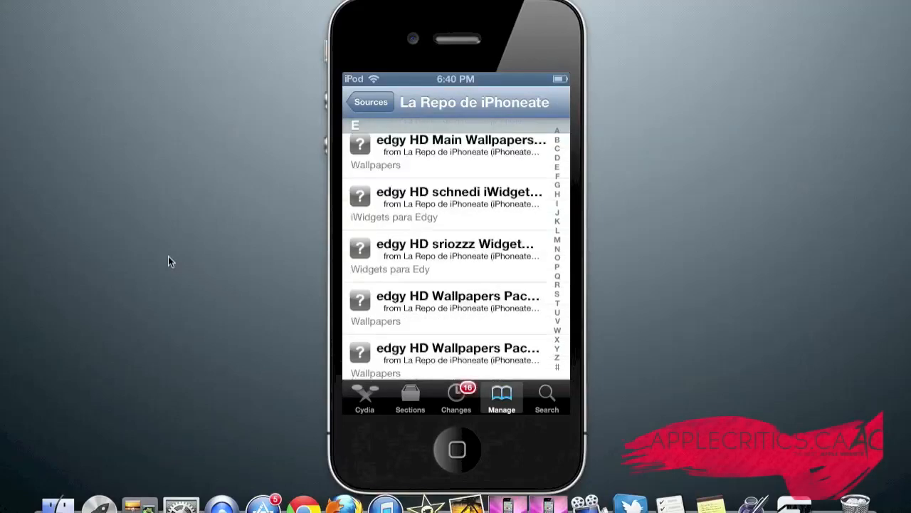
pyautogui.scroll(-3)
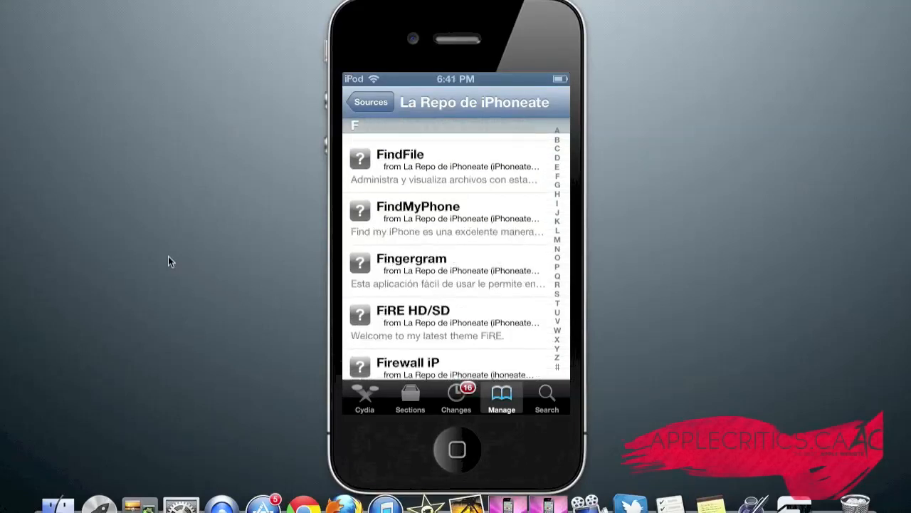
pyautogui.scroll(-3)
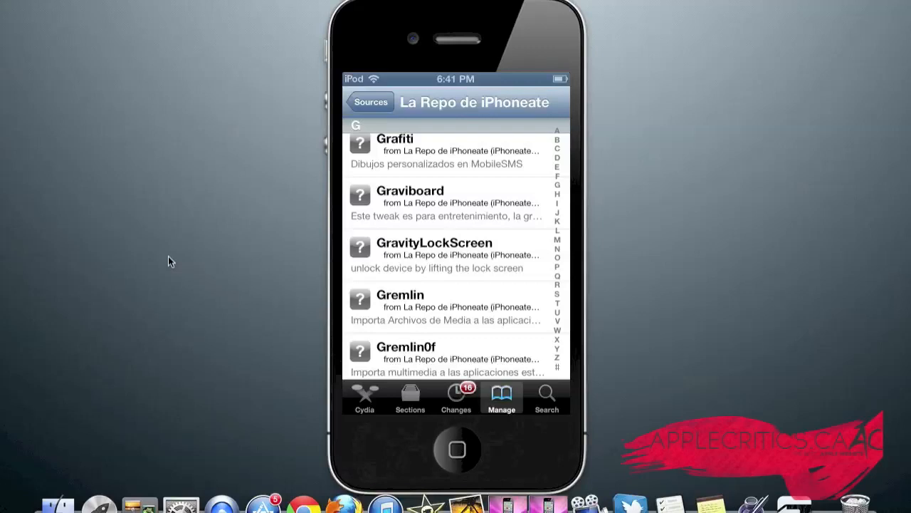
pyautogui.scroll(-3)
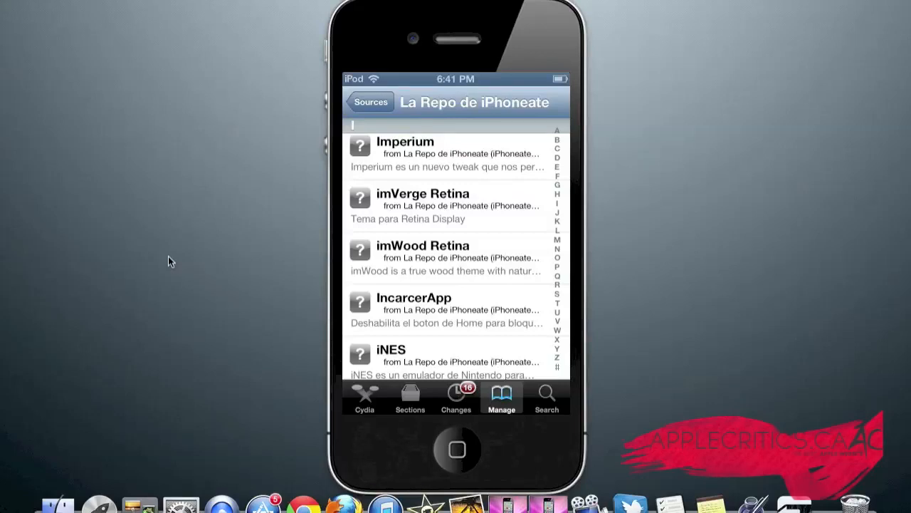
pyautogui.scroll(-3)
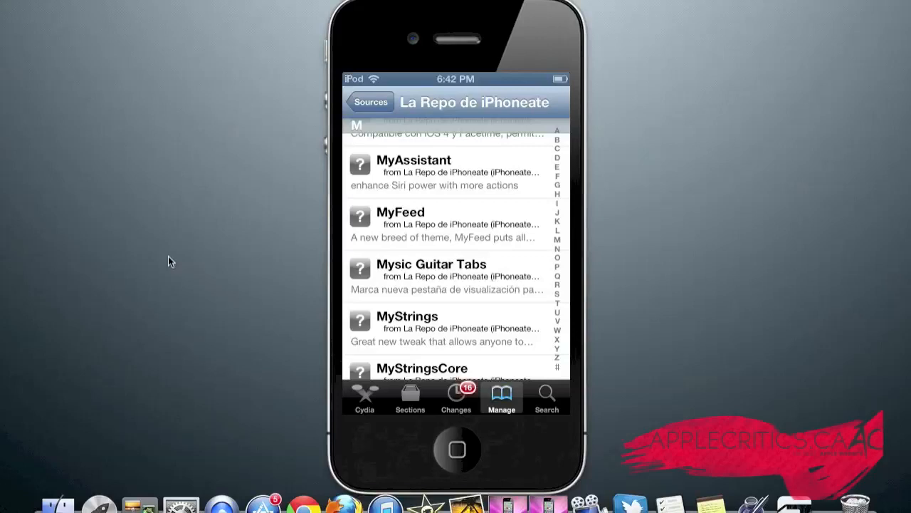
pyautogui.scroll(-3)
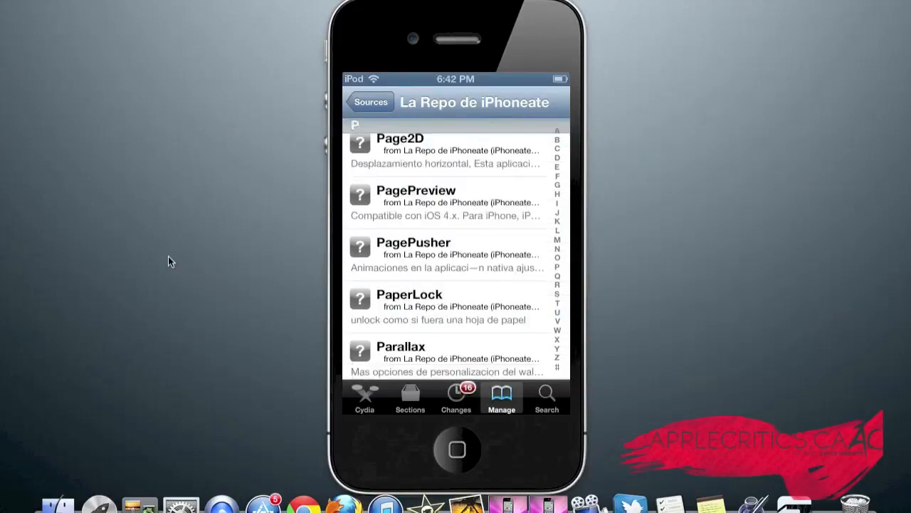
pyautogui.scroll(-3)
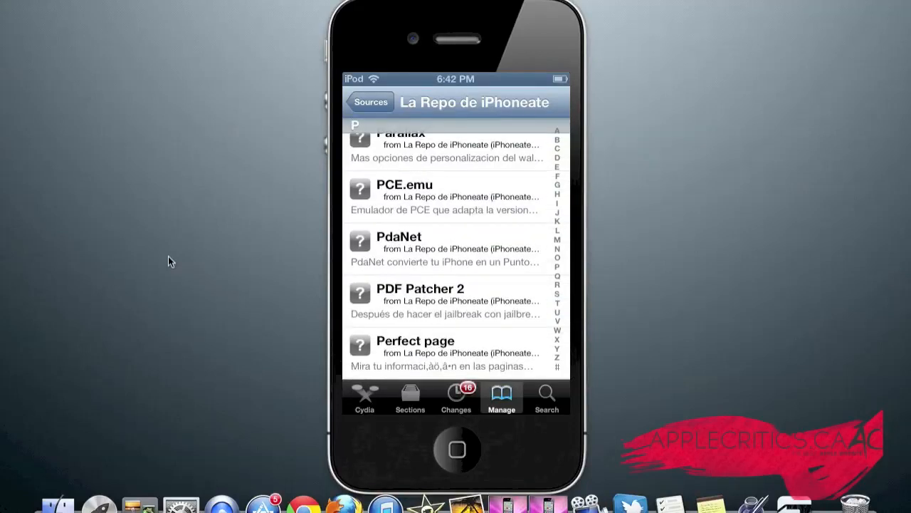
pyautogui.scroll(-3)
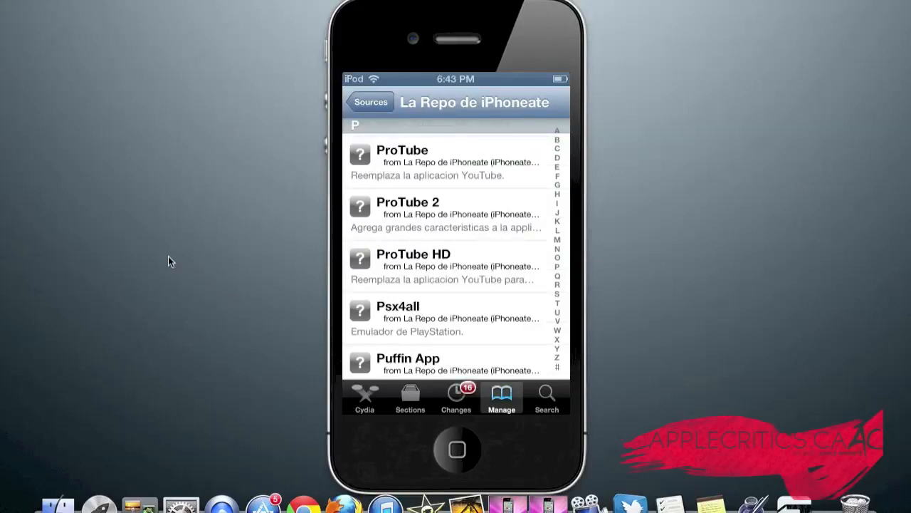
pyautogui.scroll(-3)
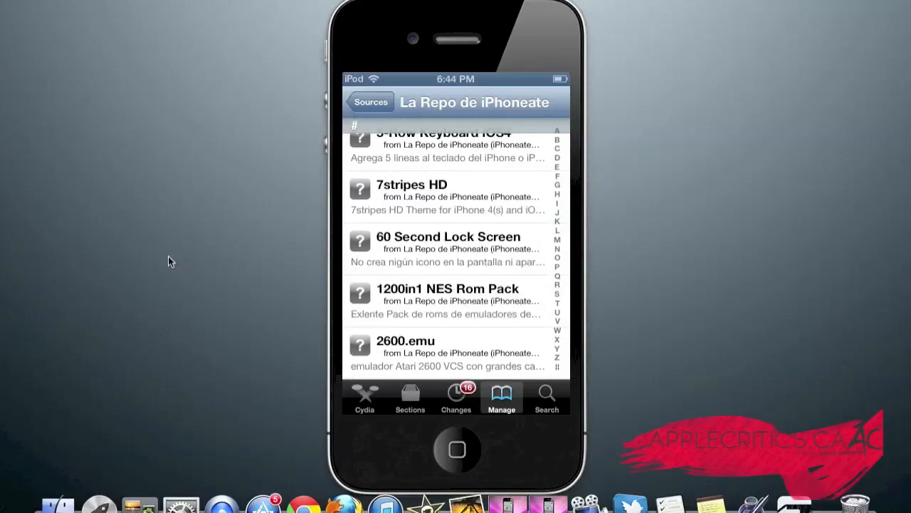
# - Leave the current repository and browse IHR's package list from C through Q
pyautogui.click(369, 101)
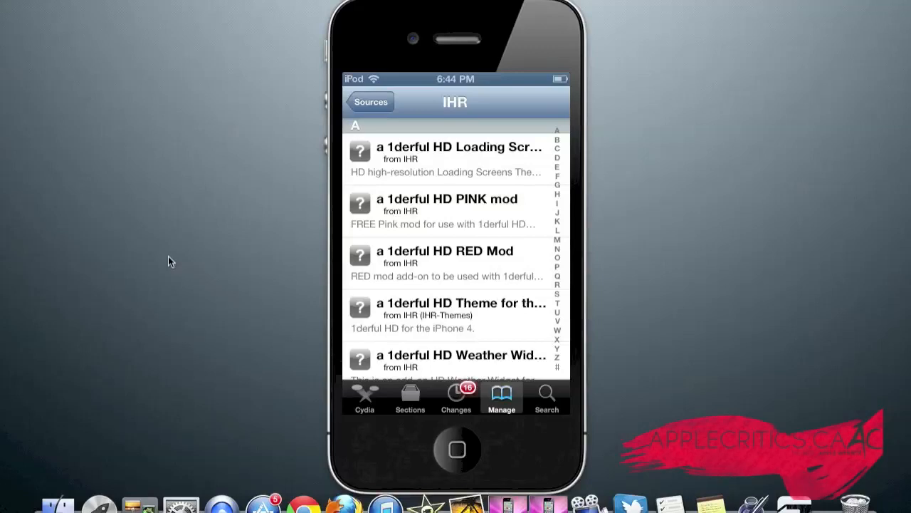
pyautogui.scroll(-3)
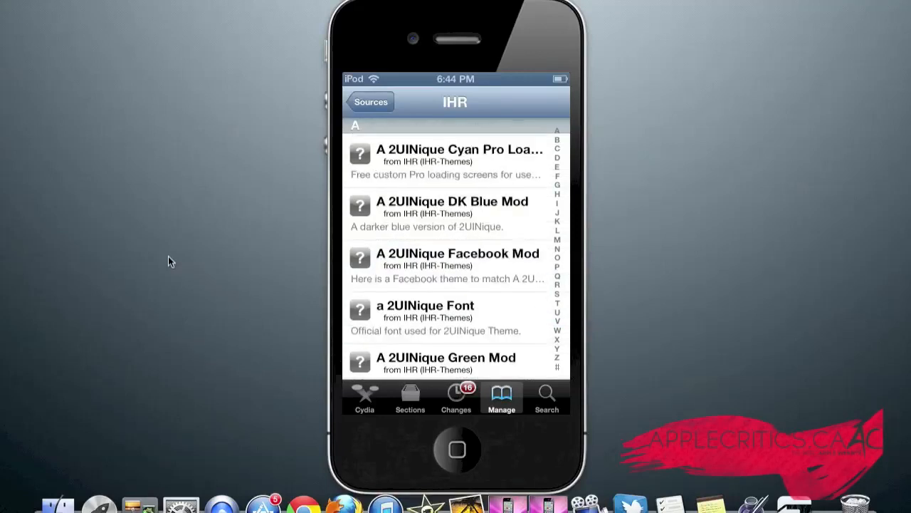
pyautogui.scroll(-3)
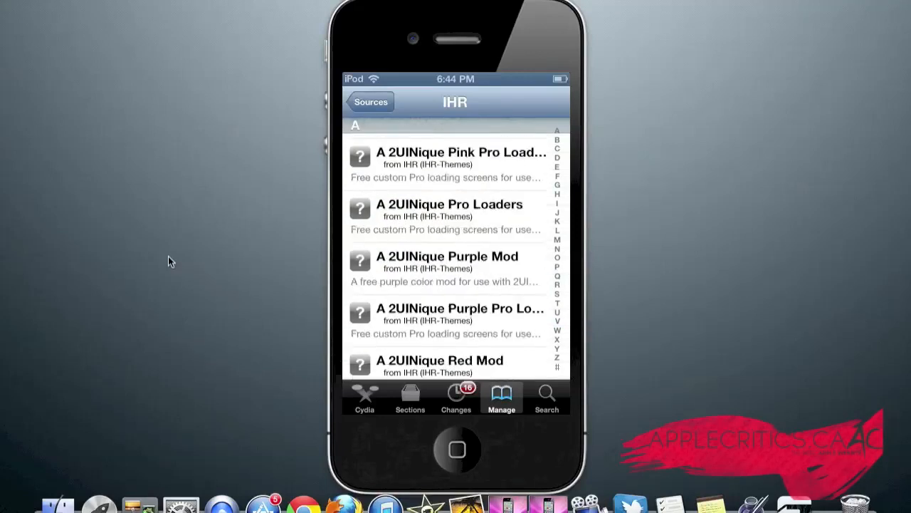
pyautogui.scroll(-3)
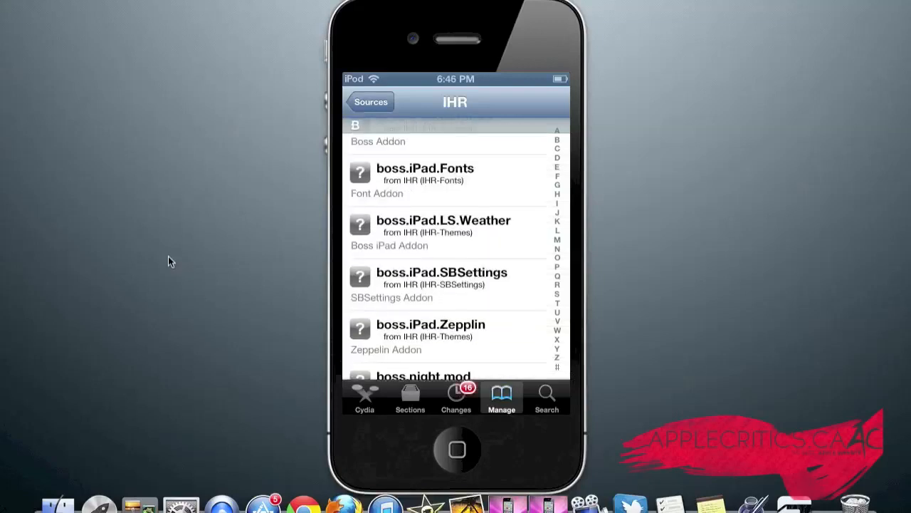
pyautogui.scroll(-3)
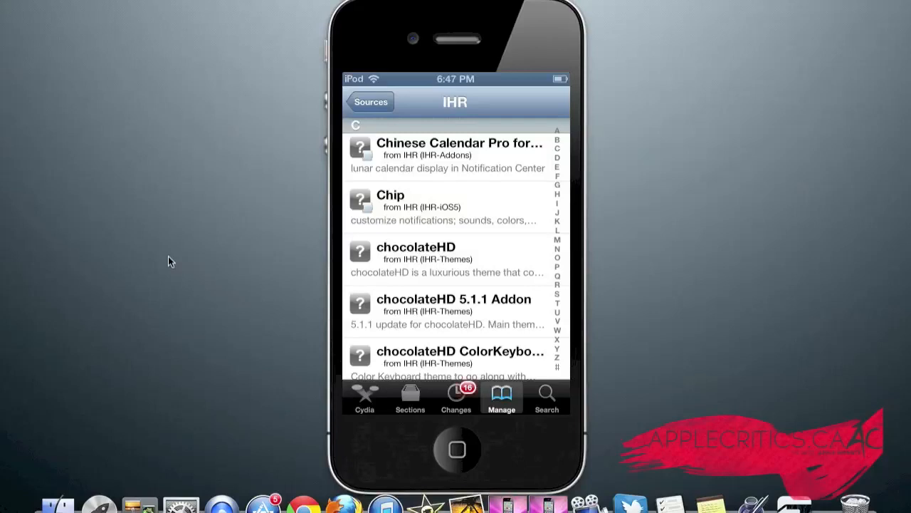
pyautogui.scroll(-3)
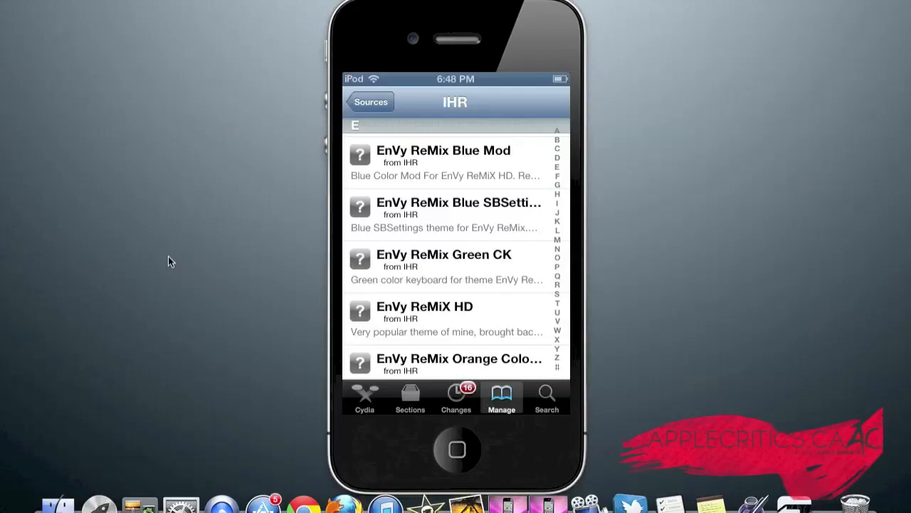
pyautogui.scroll(-3)
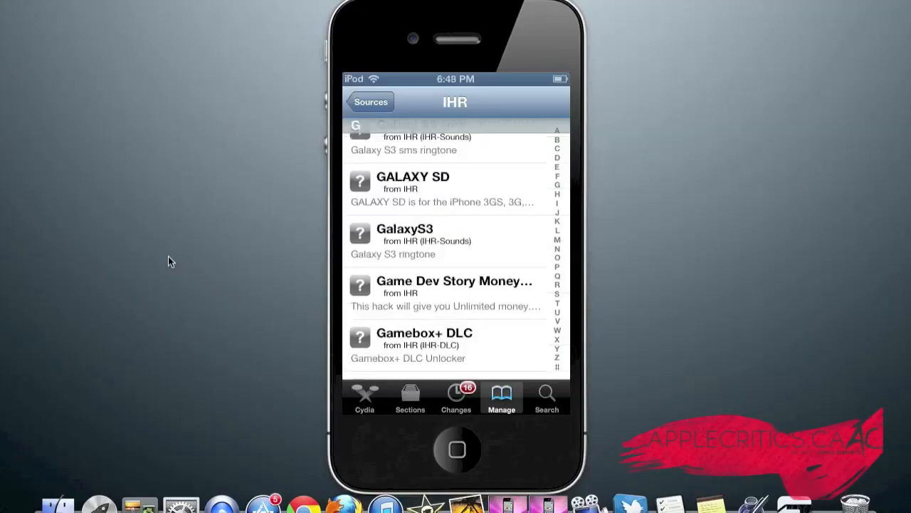
pyautogui.scroll(-3)
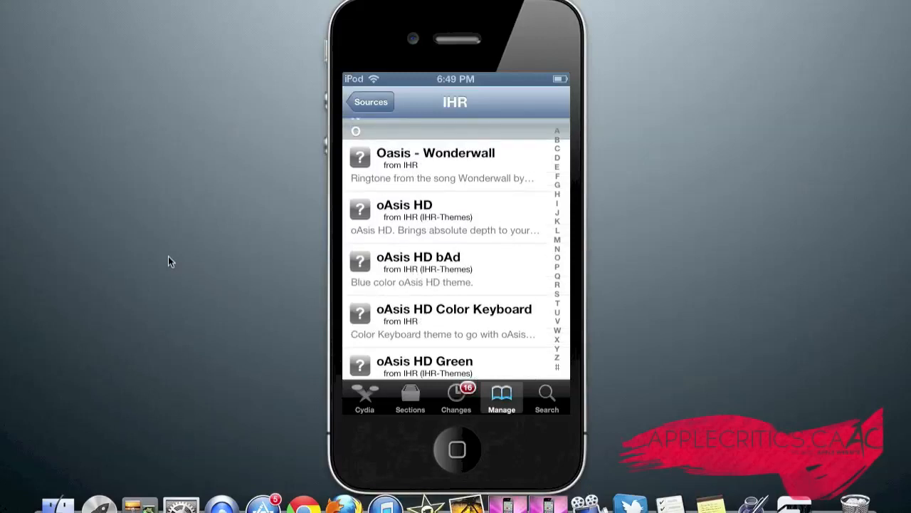
pyautogui.scroll(-3)
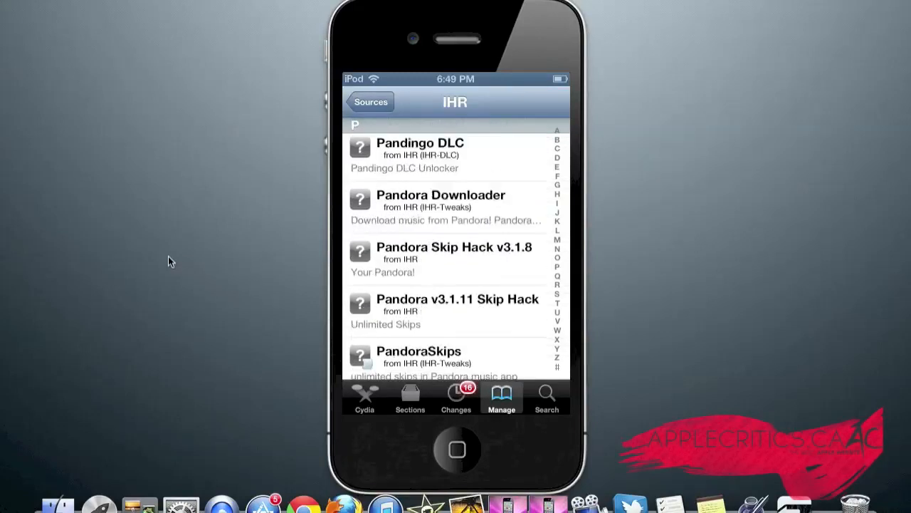
pyautogui.scroll(-3)
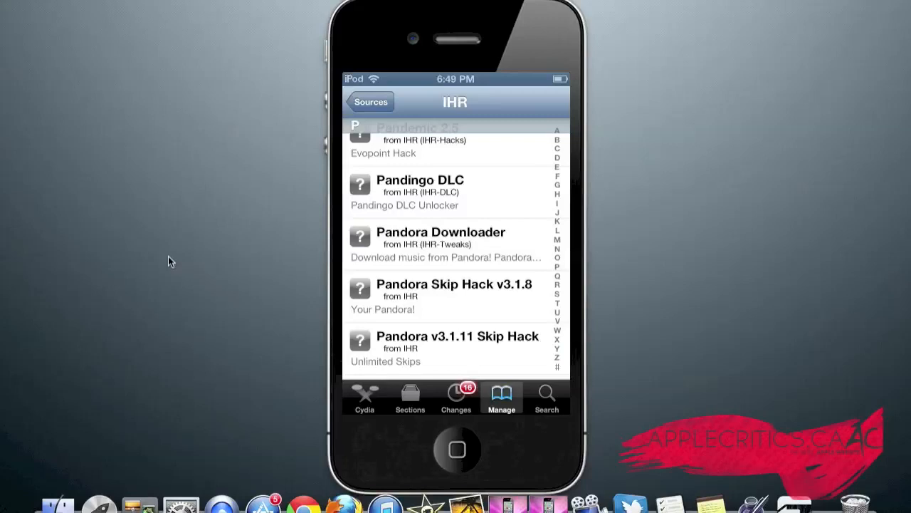
pyautogui.scroll(-3)
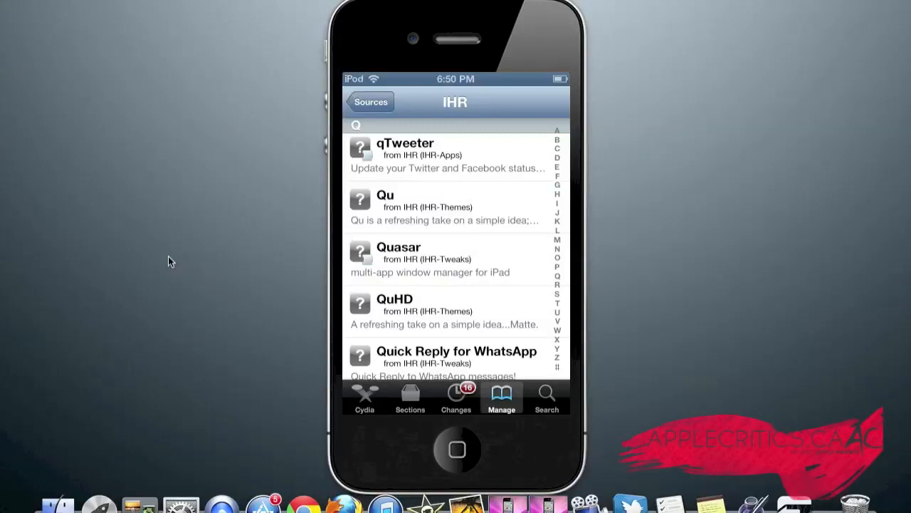
pyautogui.scroll(-3)
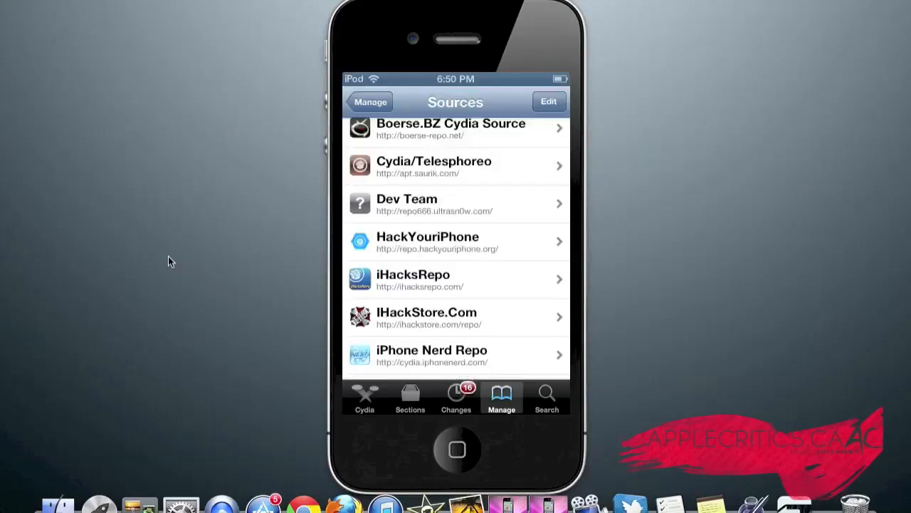
pyautogui.scroll(-3)
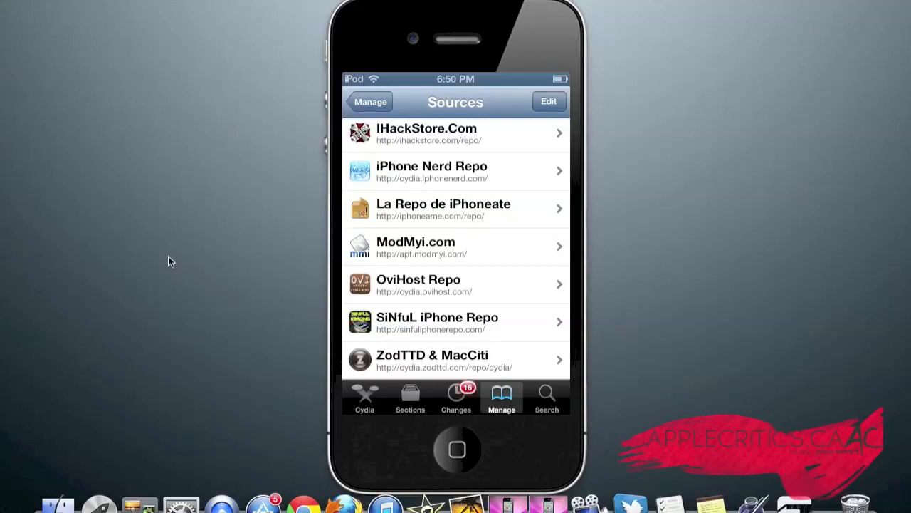
pyautogui.click(437, 322)
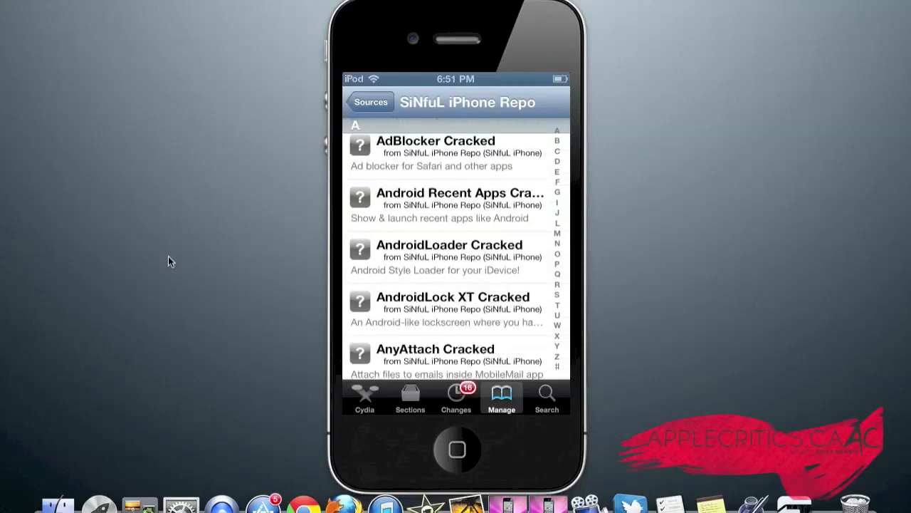
pyautogui.scroll(-3)
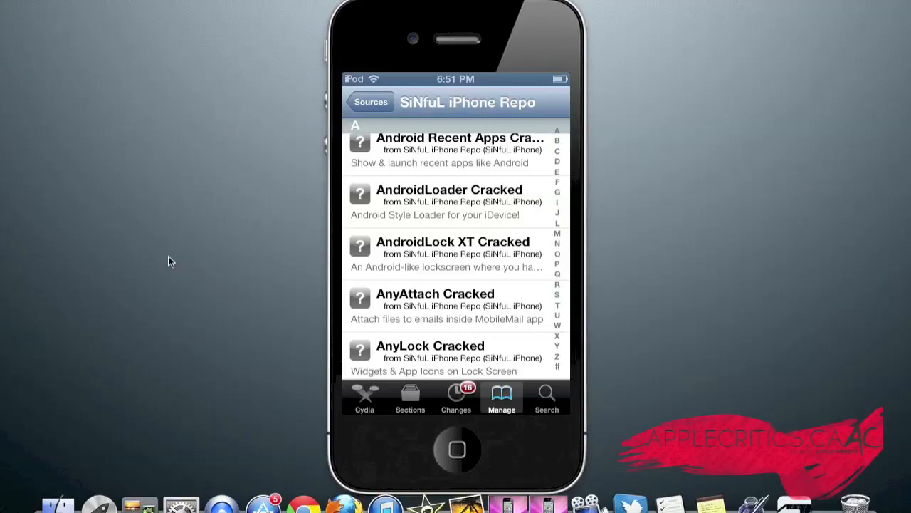
pyautogui.scroll(-3)
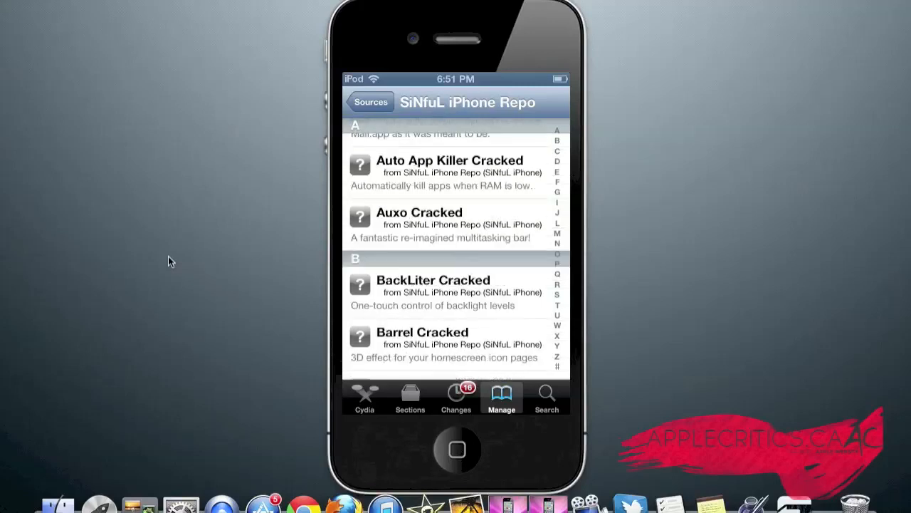
pyautogui.scroll(-3)
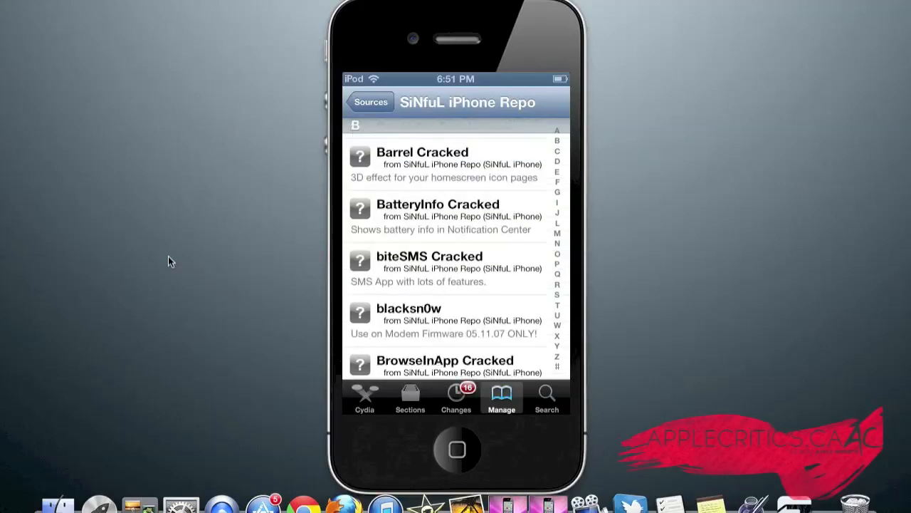
pyautogui.scroll(-3)
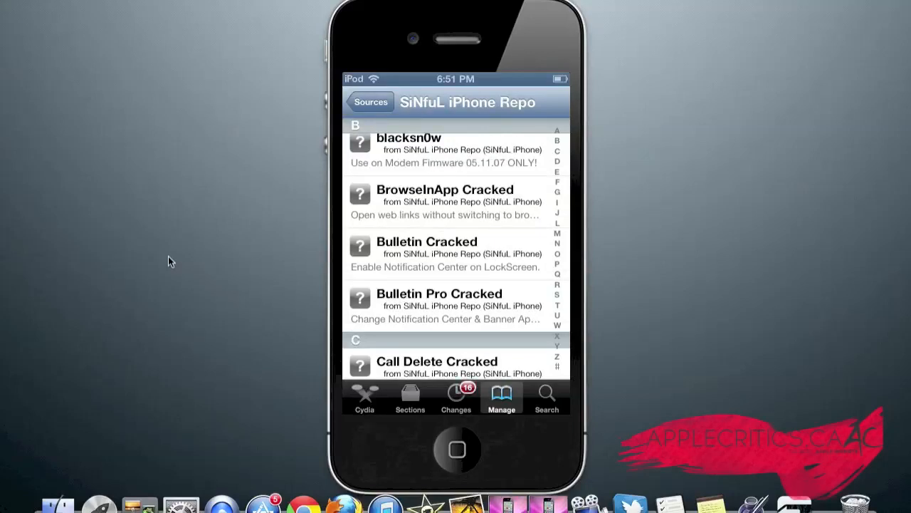
pyautogui.scroll(-3)
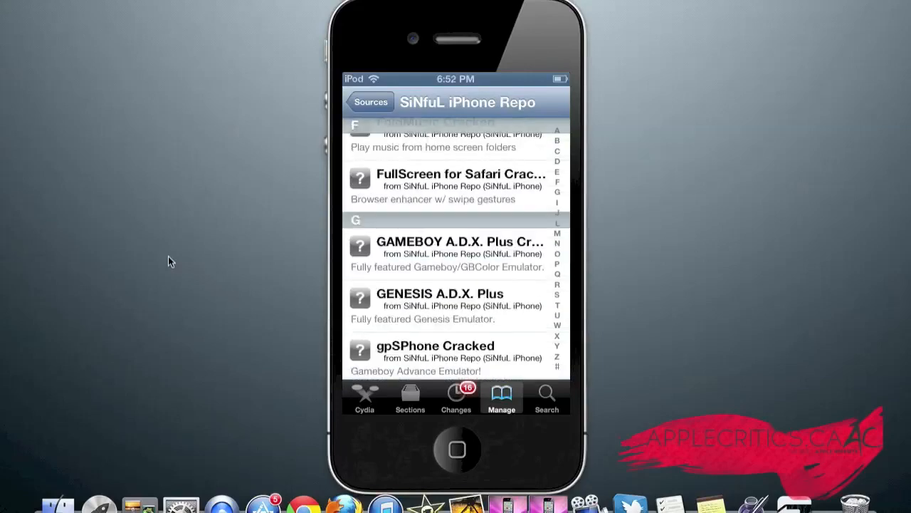
pyautogui.scroll(-3)
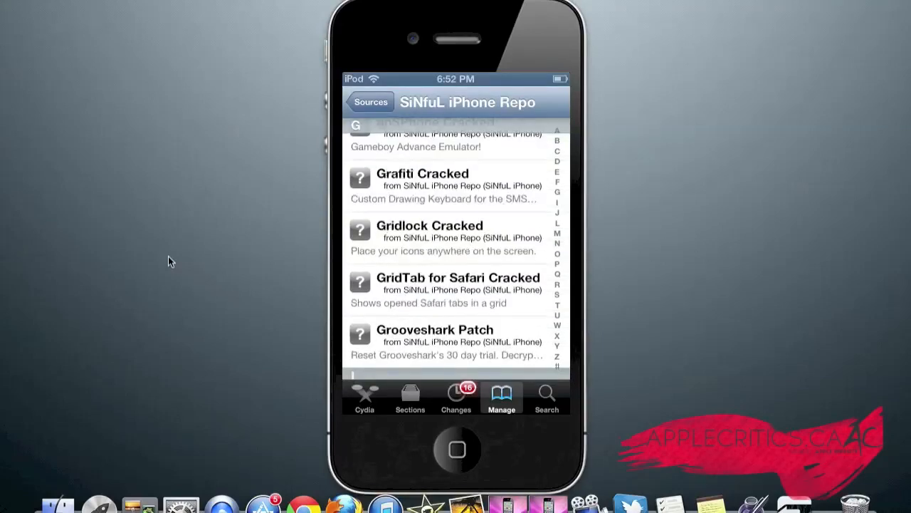
pyautogui.scroll(-3)
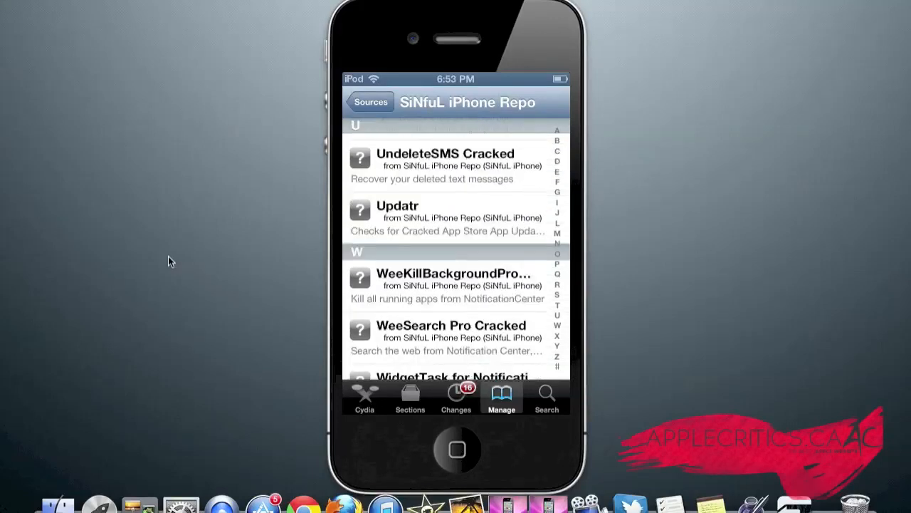
pyautogui.scroll(-3)
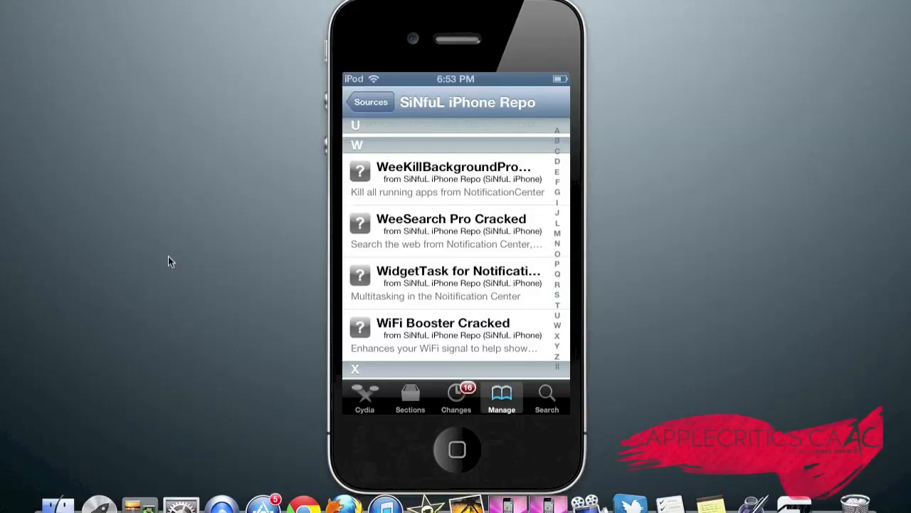
pyautogui.scroll(-3)
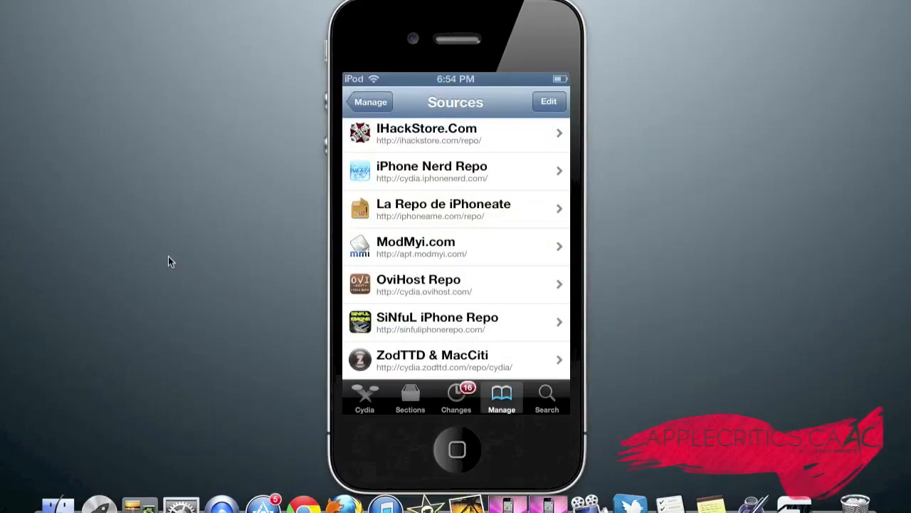
# - Open iPhone Nerd Repo and scroll its package list from A through M
pyautogui.click(432, 171)
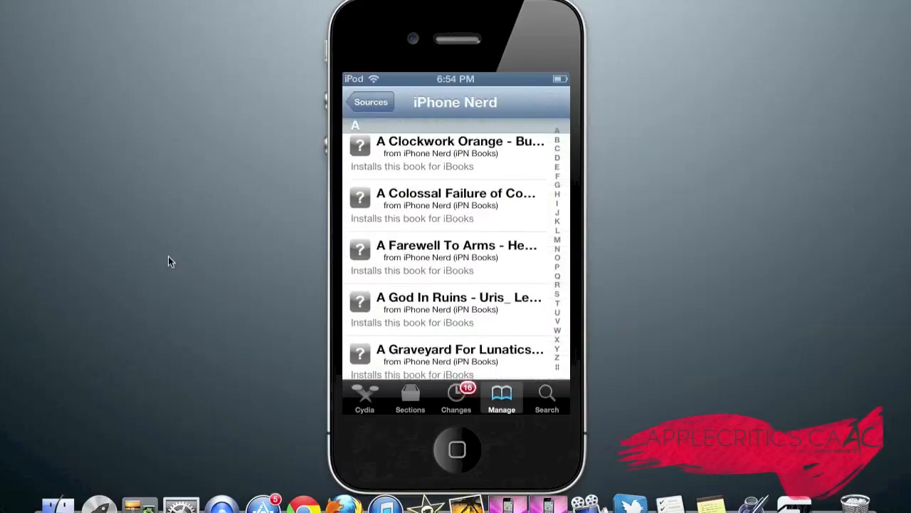
pyautogui.scroll(-3)
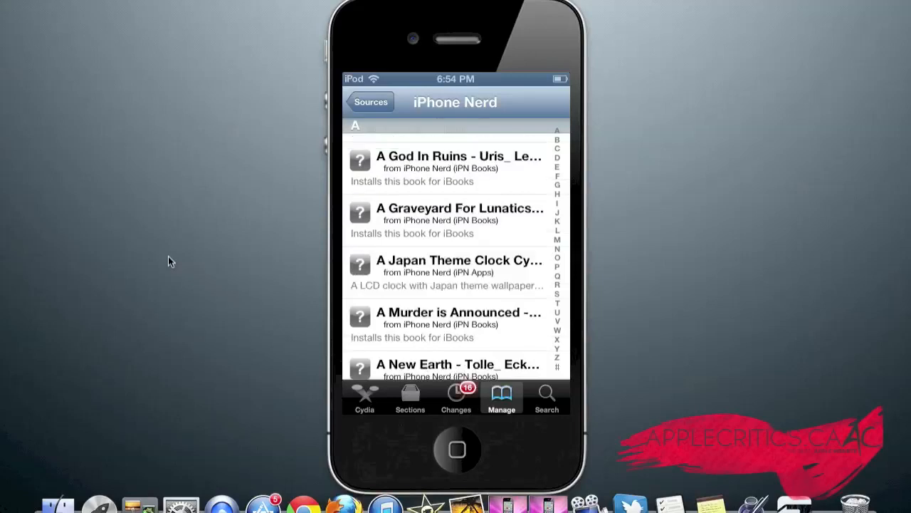
pyautogui.scroll(-3)
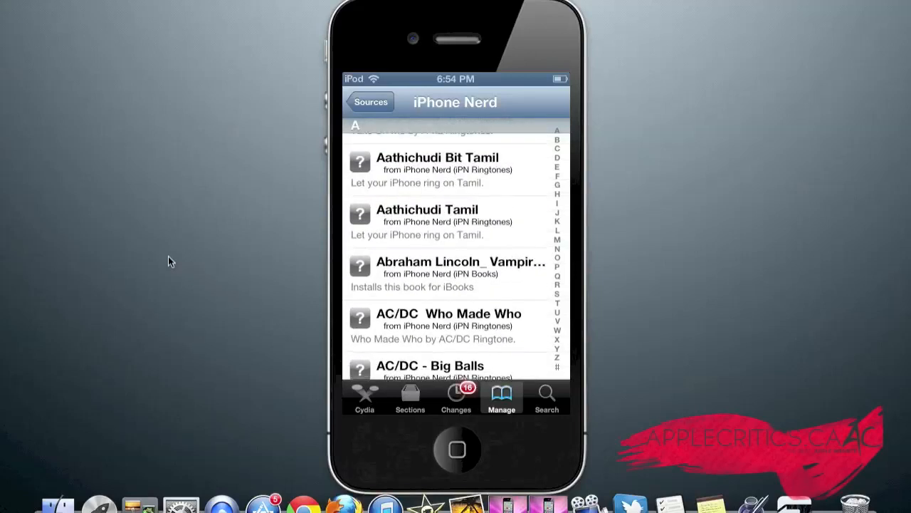
pyautogui.scroll(-3)
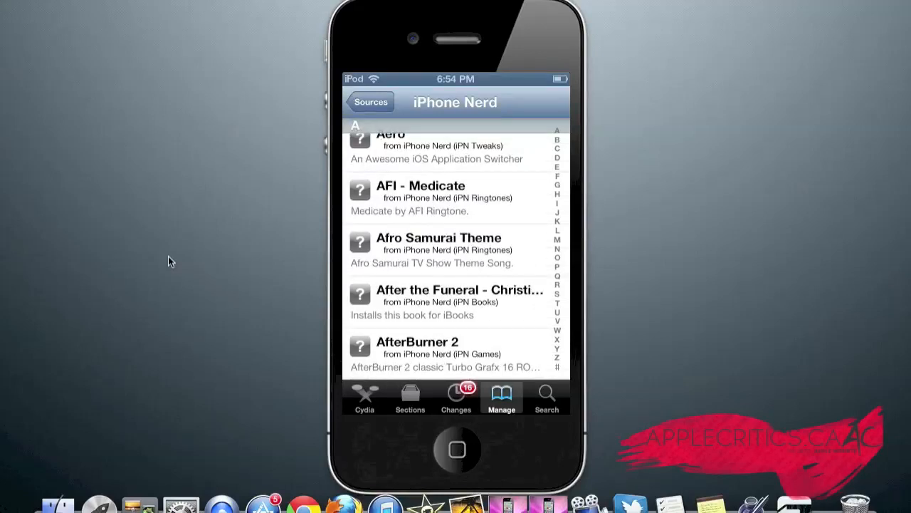
pyautogui.scroll(-3)
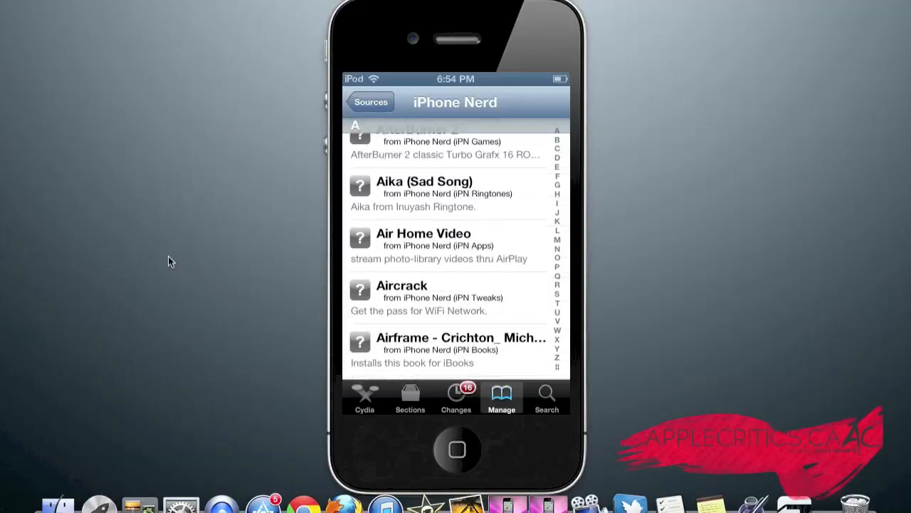
pyautogui.scroll(-3)
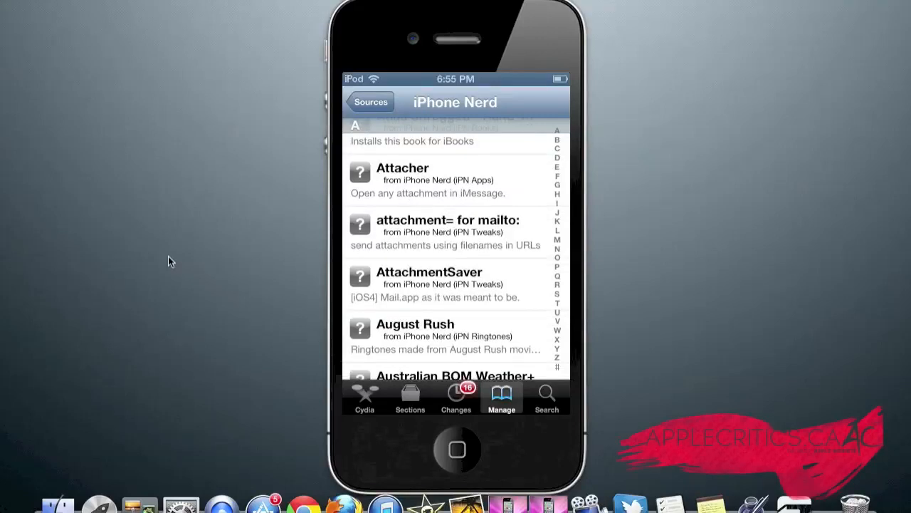
pyautogui.scroll(-3)
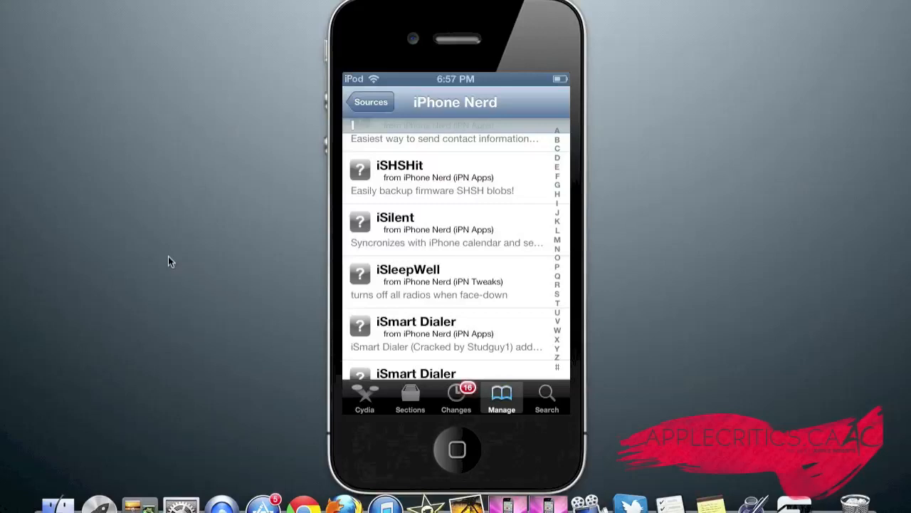
pyautogui.scroll(-3)
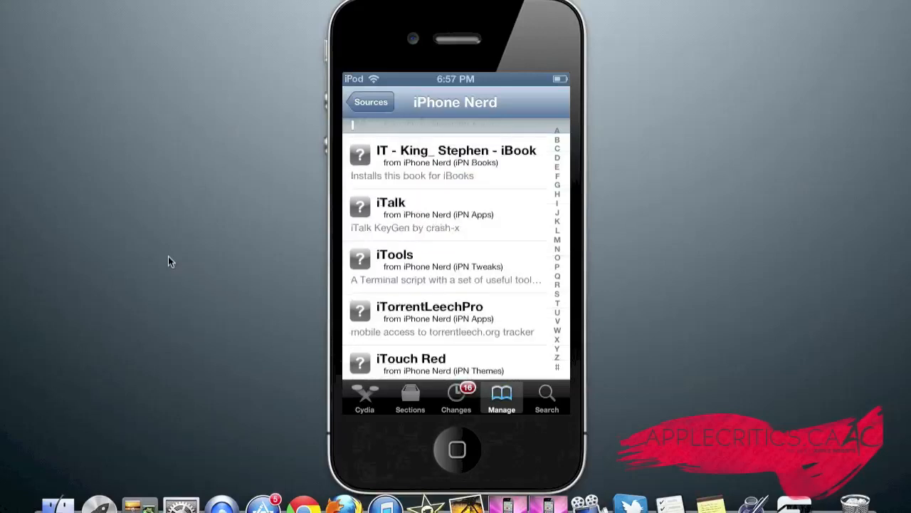
pyautogui.scroll(-3)
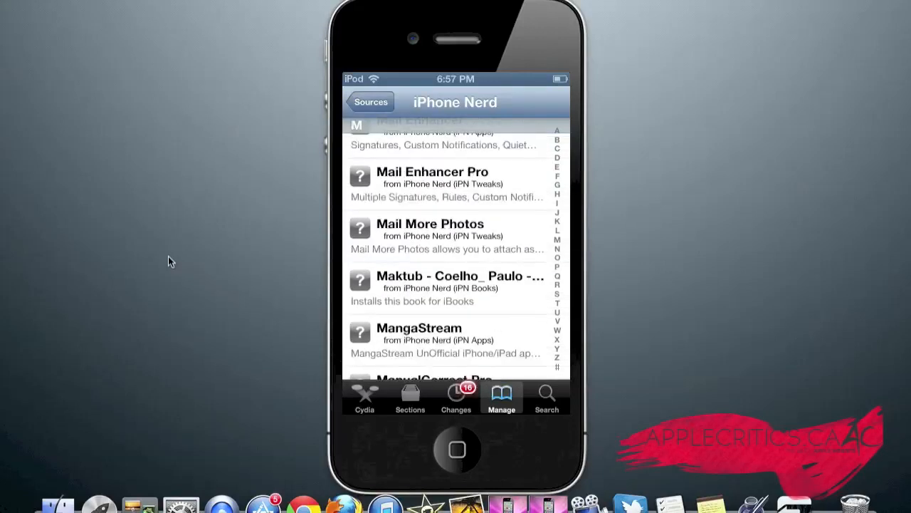
pyautogui.scroll(-3)
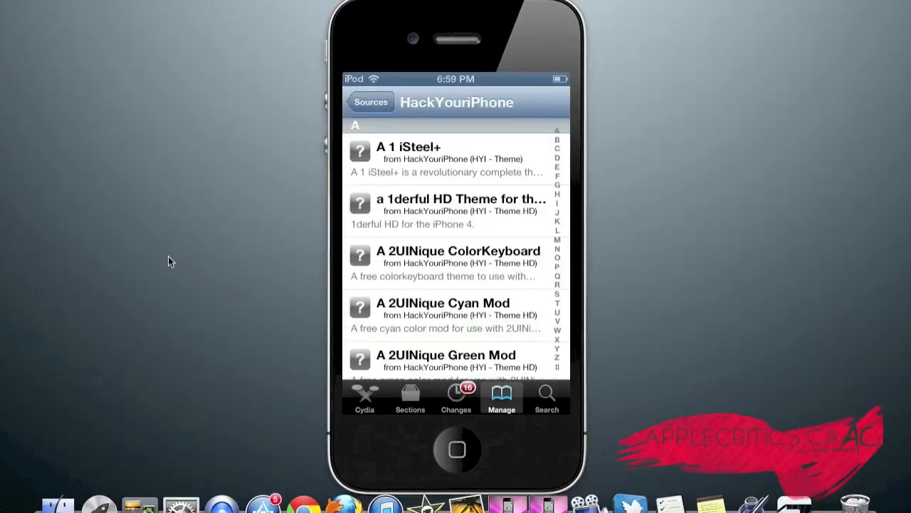
# - Scroll HackYouriPhone's package list through to Z, then return to the Sources list
pyautogui.scroll(-3)
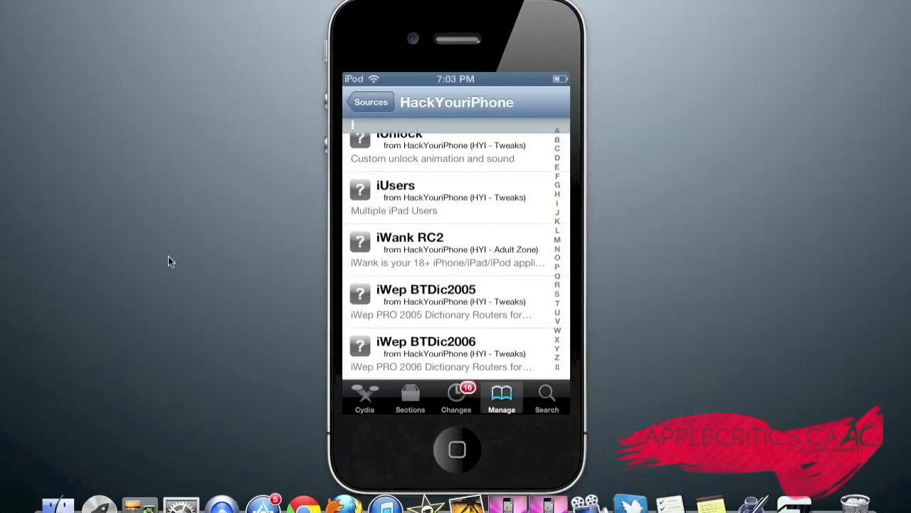
pyautogui.scroll(-3)
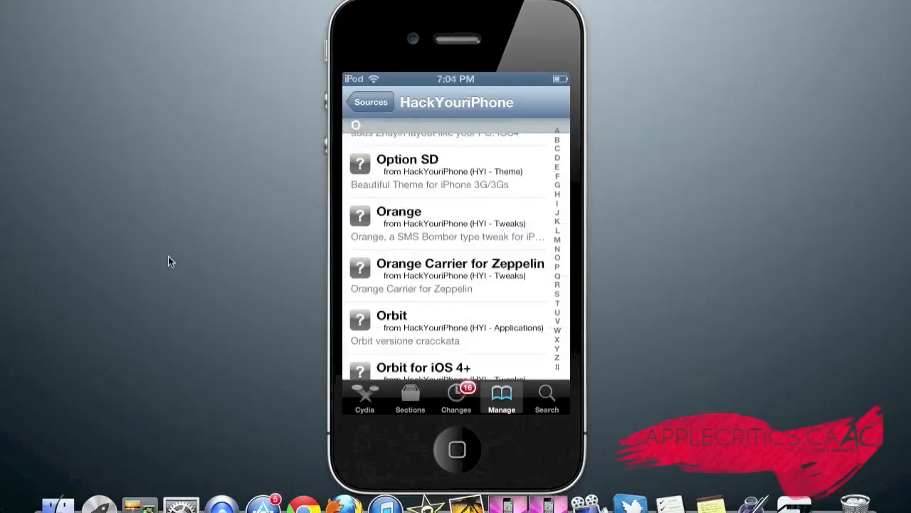
pyautogui.scroll(-3)
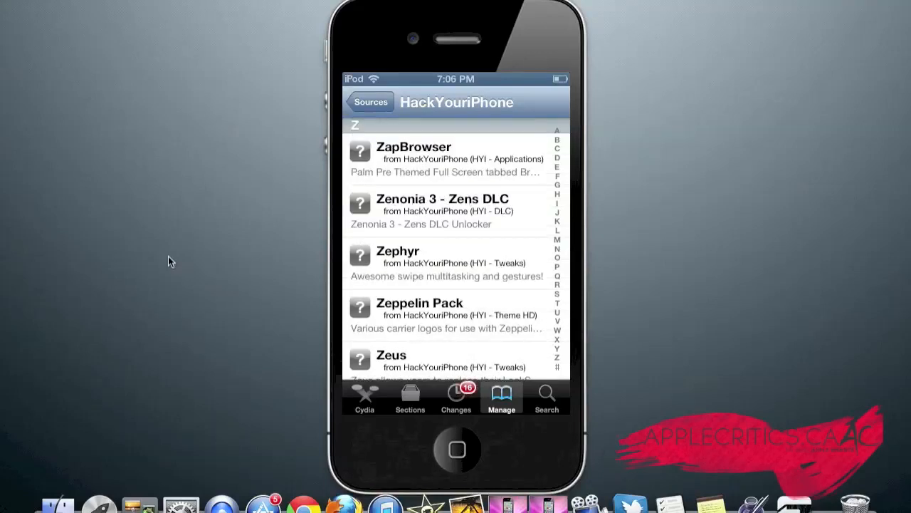
pyautogui.click(369, 101)
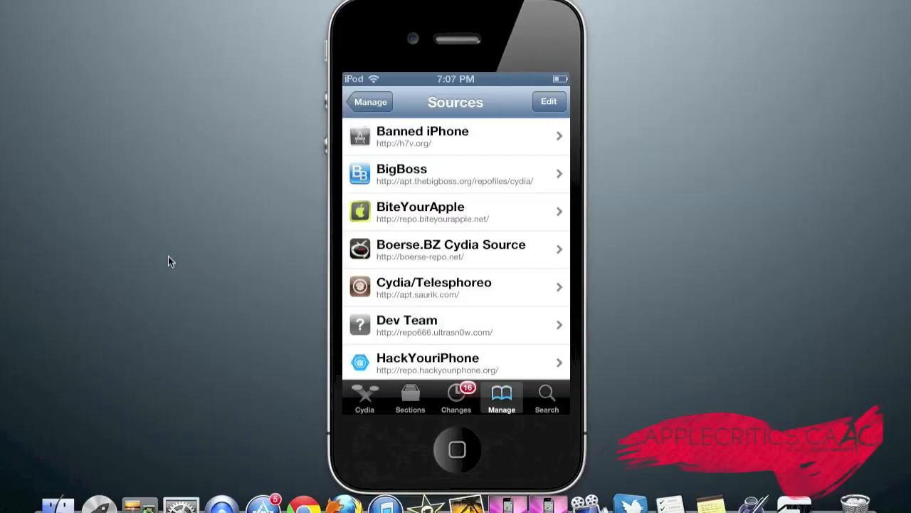
pyautogui.scroll(-3)
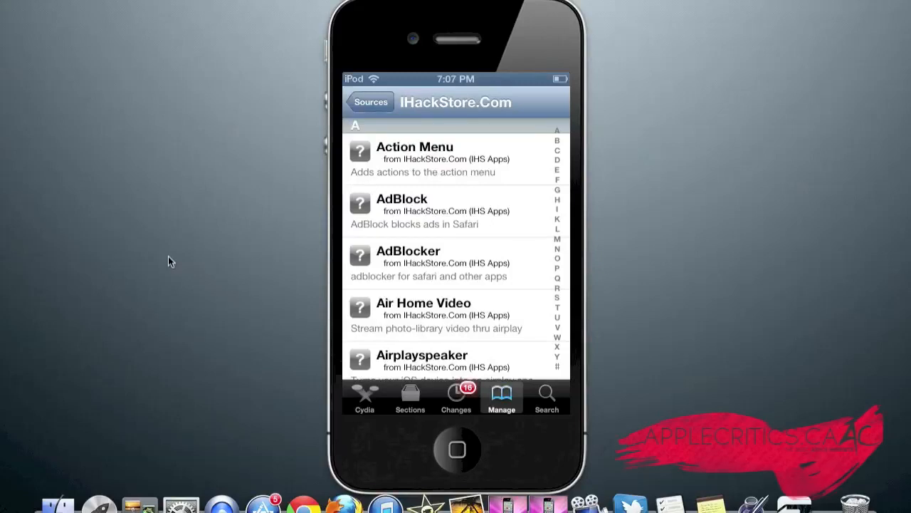
pyautogui.scroll(-3)
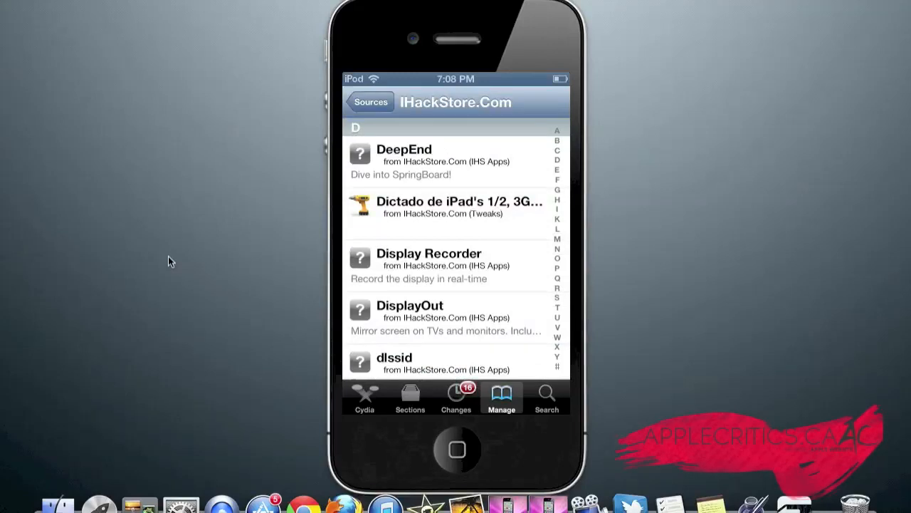
pyautogui.scroll(-3)
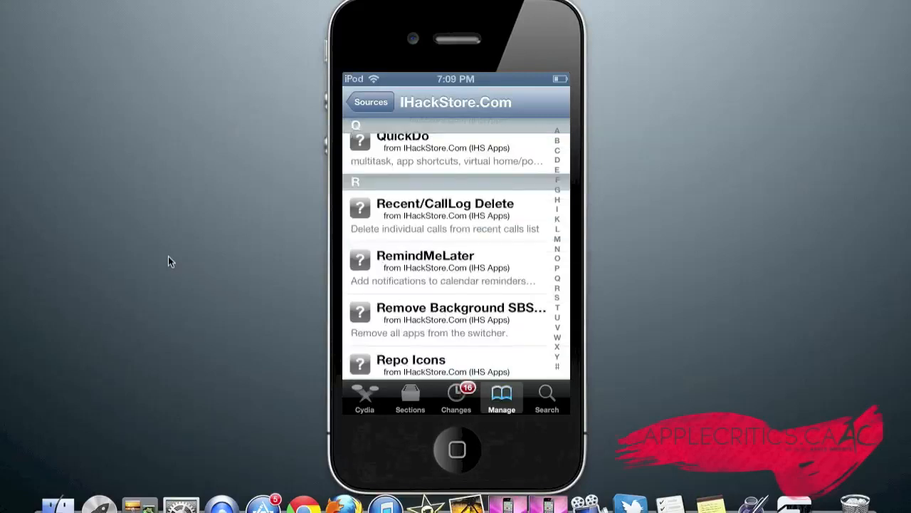
pyautogui.scroll(-3)
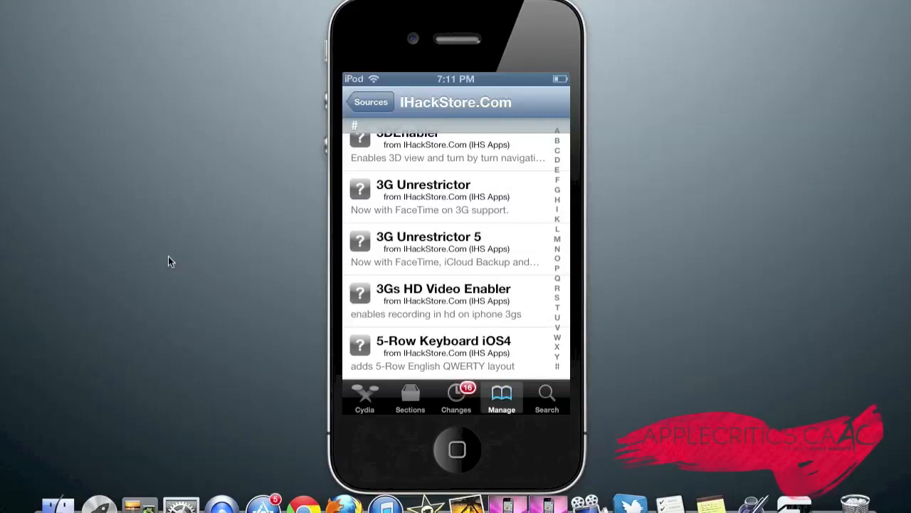
pyautogui.click(369, 101)
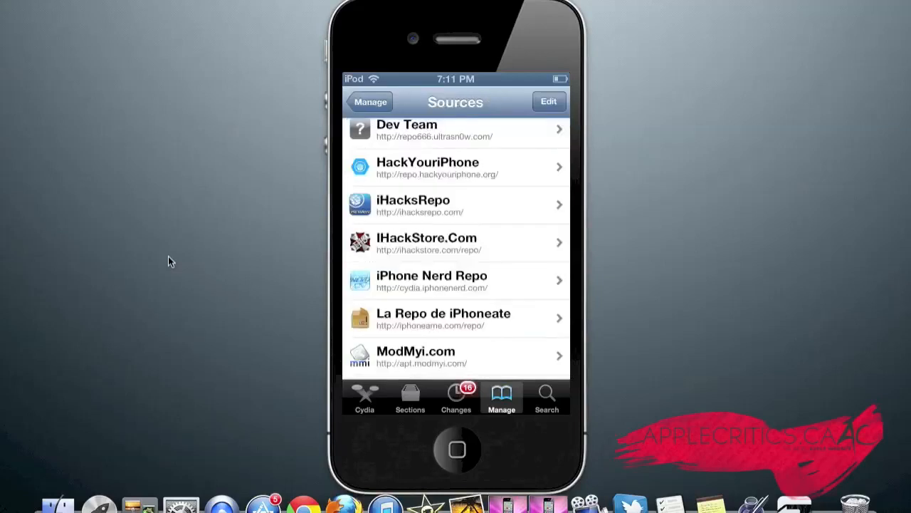
pyautogui.scroll(-3)
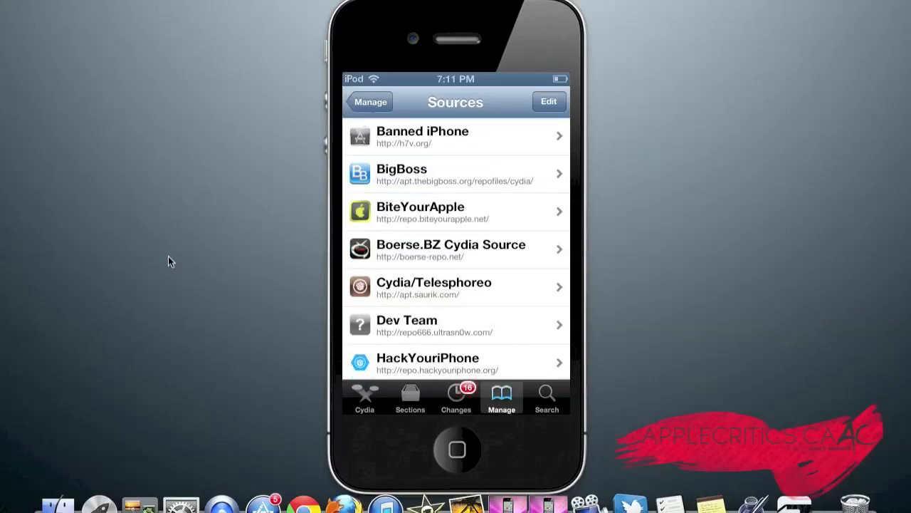
pyautogui.click(455, 211)
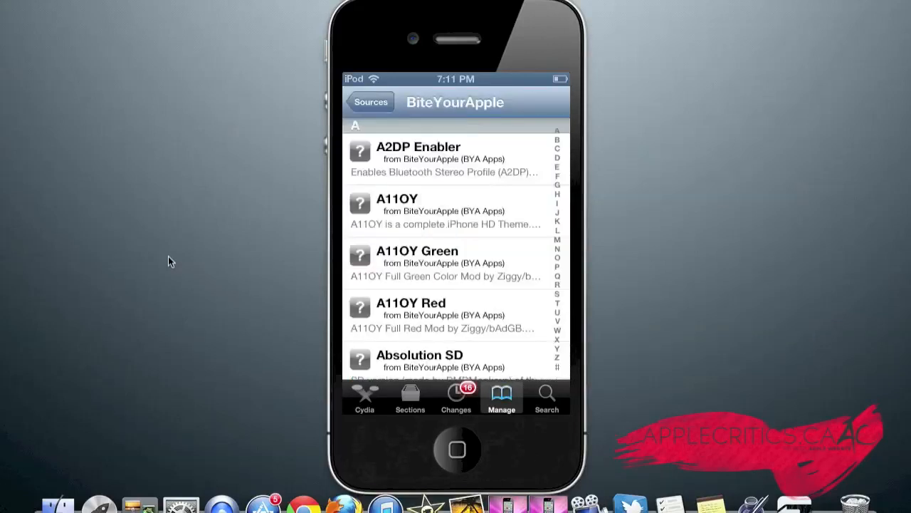
pyautogui.scroll(-3)
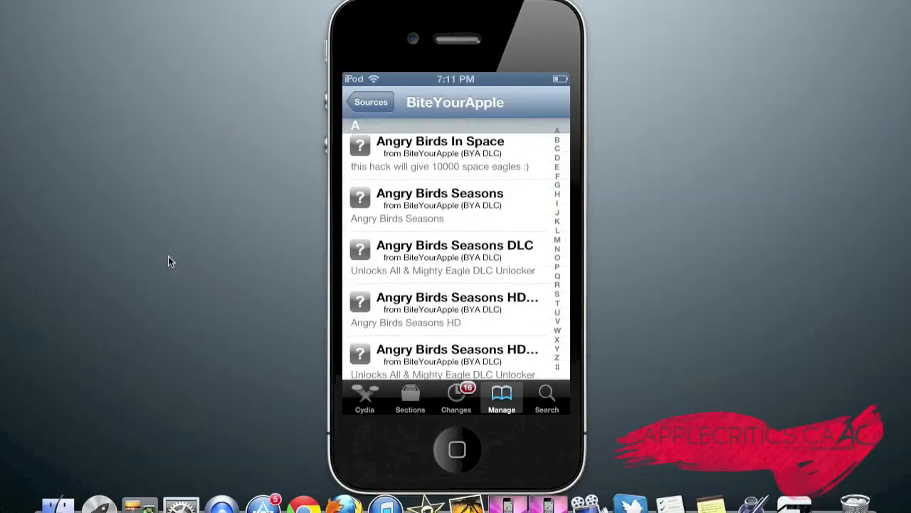
pyautogui.scroll(-3)
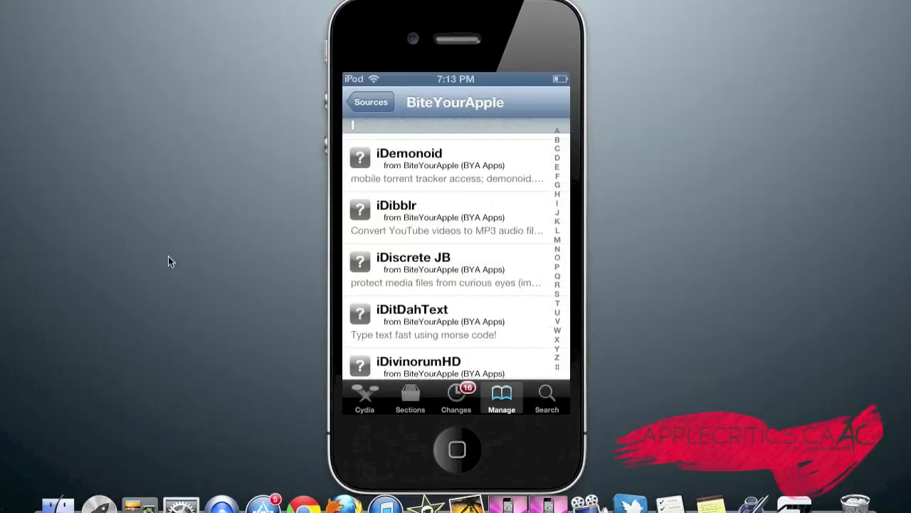
pyautogui.scroll(-3)
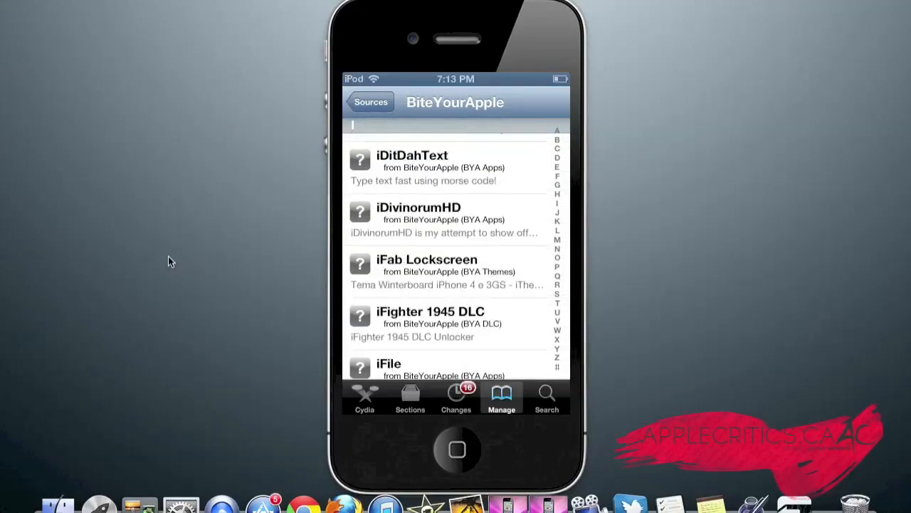
pyautogui.scroll(-3)
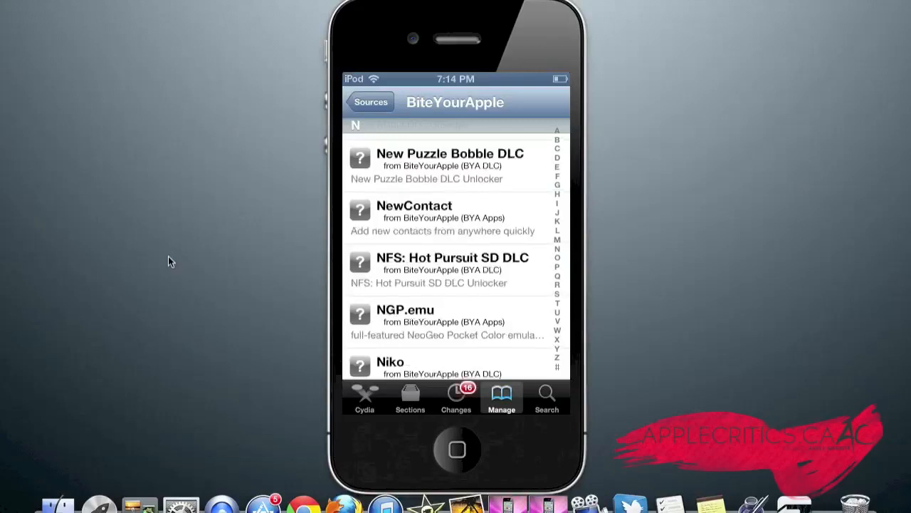
pyautogui.scroll(-3)
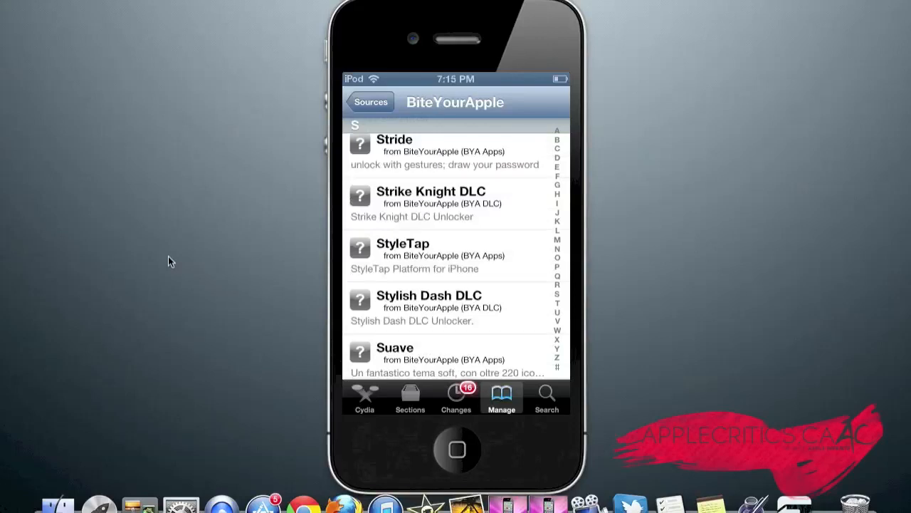
pyautogui.scroll(-3)
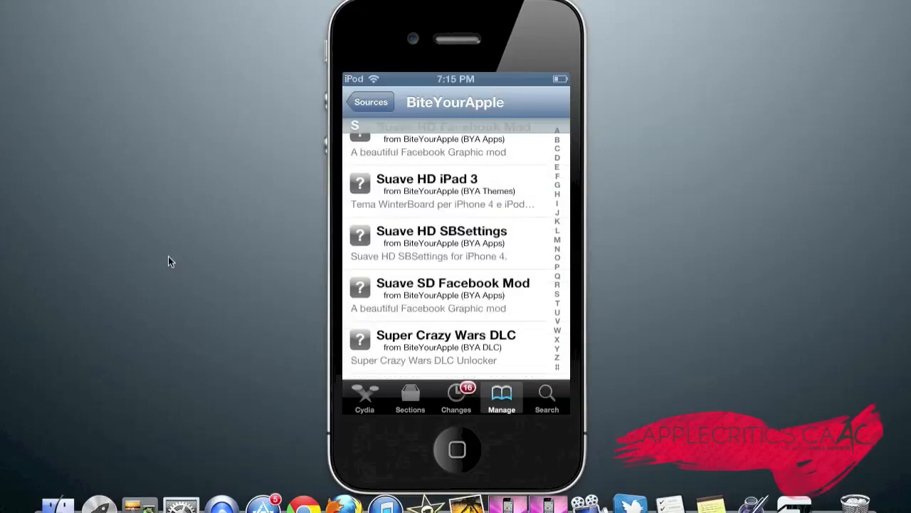
pyautogui.click(369, 102)
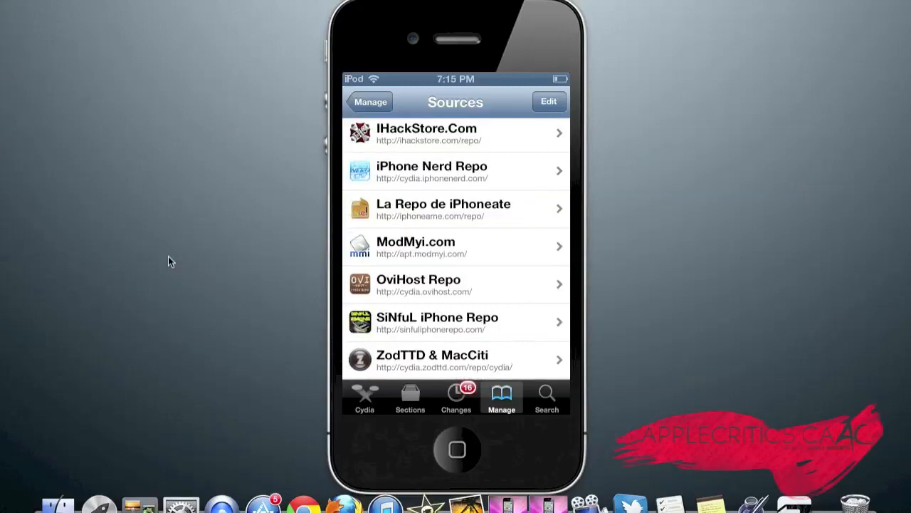
# - Open OviHost Repo and scroll its packages to O titles like Orbit and OverBoard
pyautogui.click(456, 284)
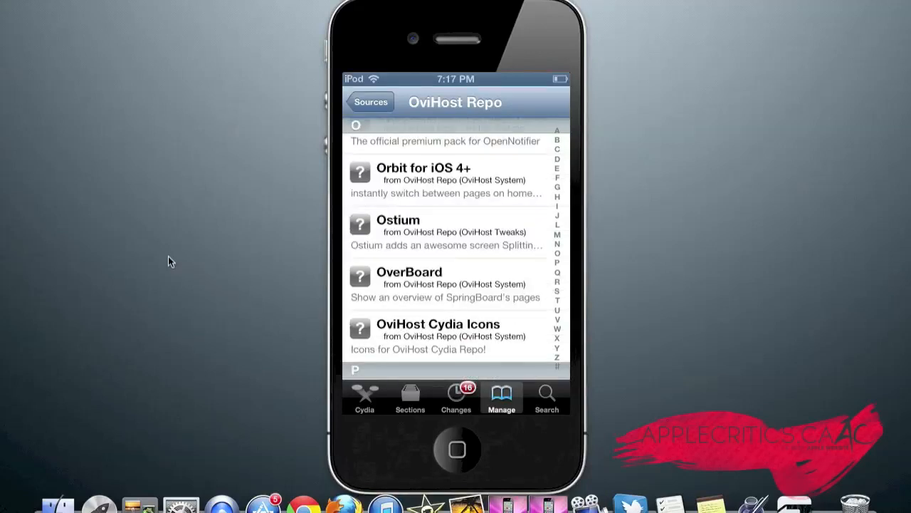
pyautogui.scroll(-3)
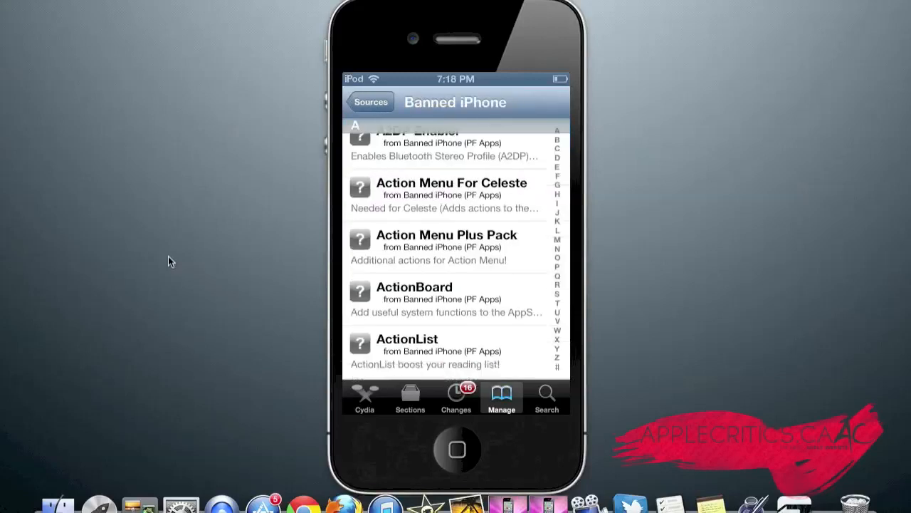
# - Scroll Banned iPhone's package list from A past the F section into the H packages
pyautogui.scroll(-3)
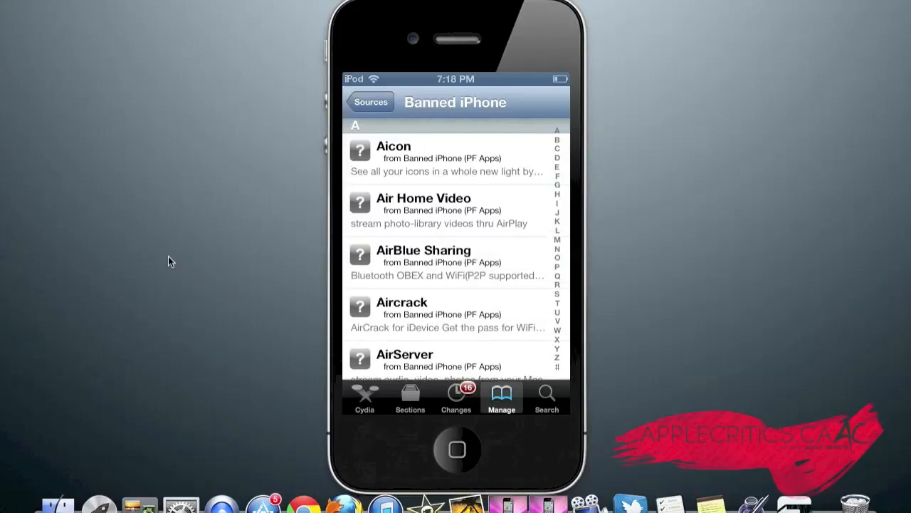
pyautogui.scroll(-3)
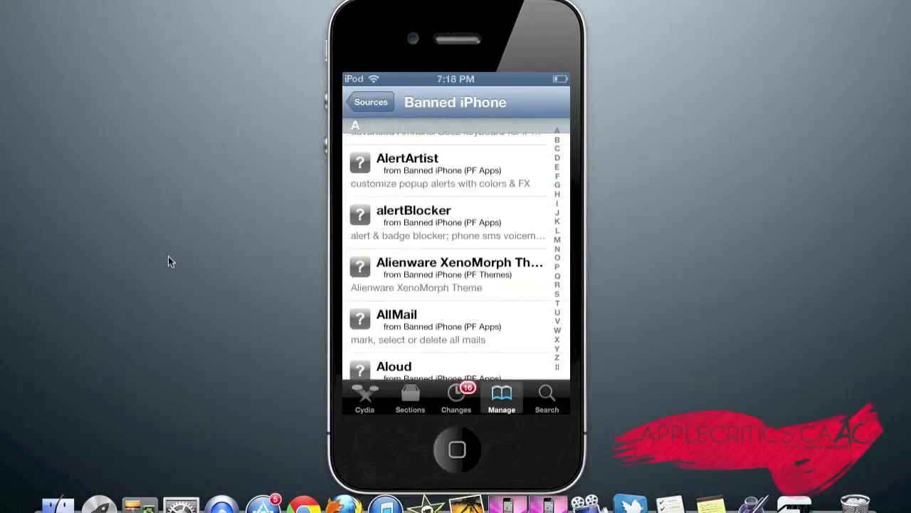
pyautogui.scroll(-3)
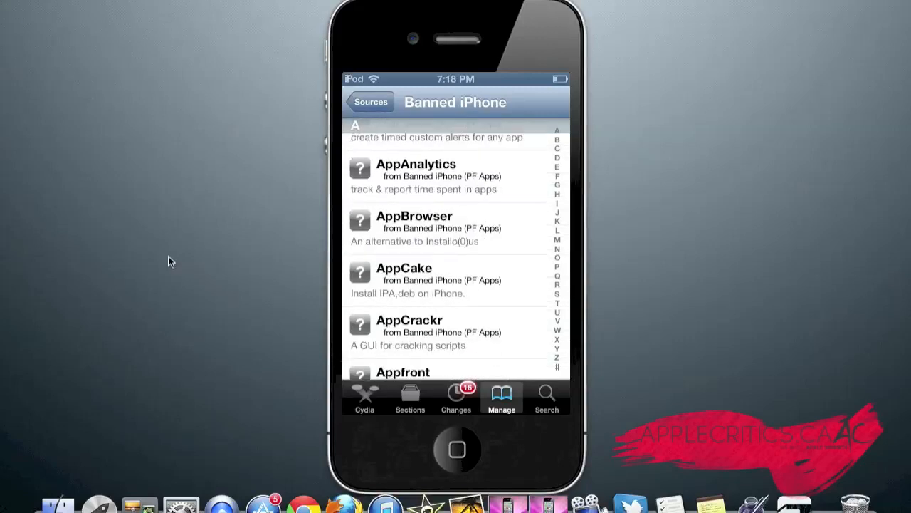
pyautogui.scroll(-3)
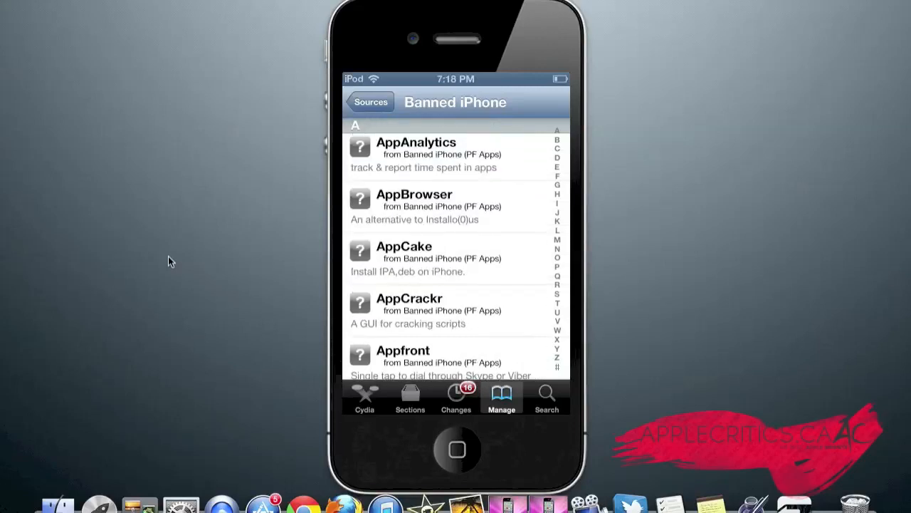
pyautogui.scroll(-3)
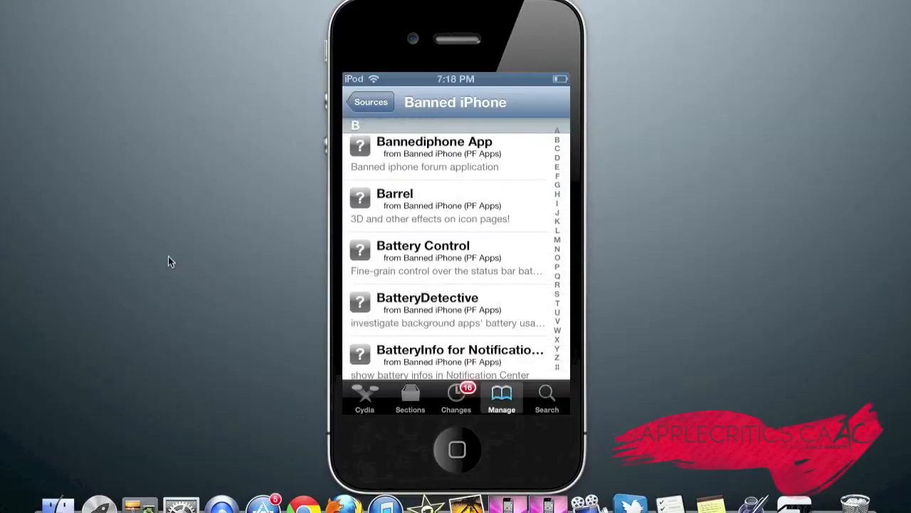
pyautogui.scroll(-3)
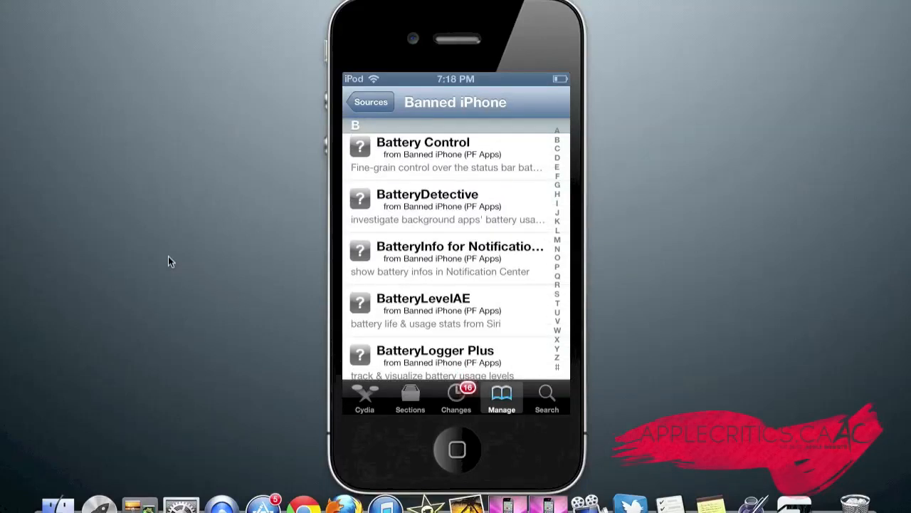
pyautogui.scroll(-3)
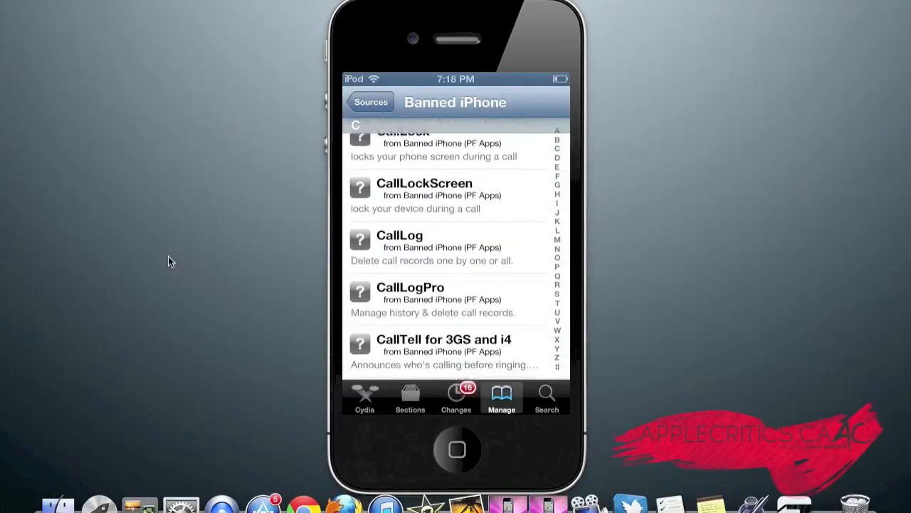
pyautogui.scroll(-3)
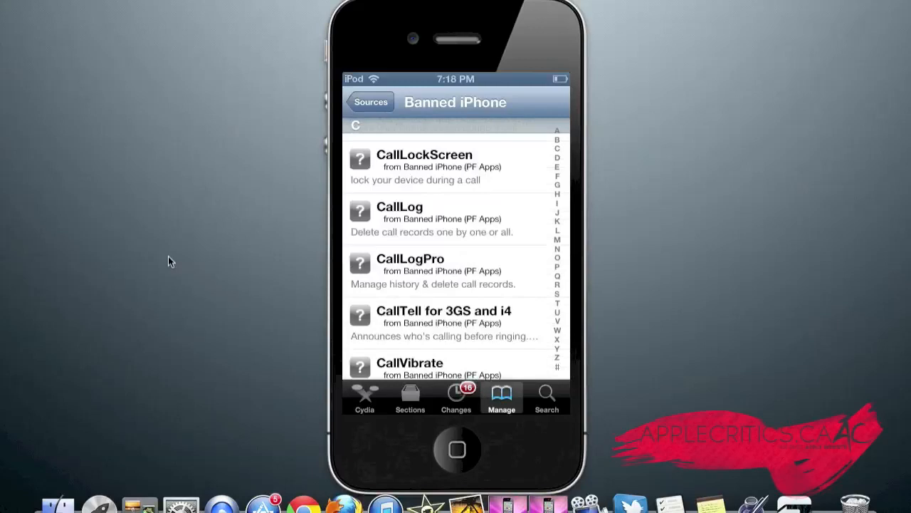
pyautogui.scroll(-3)
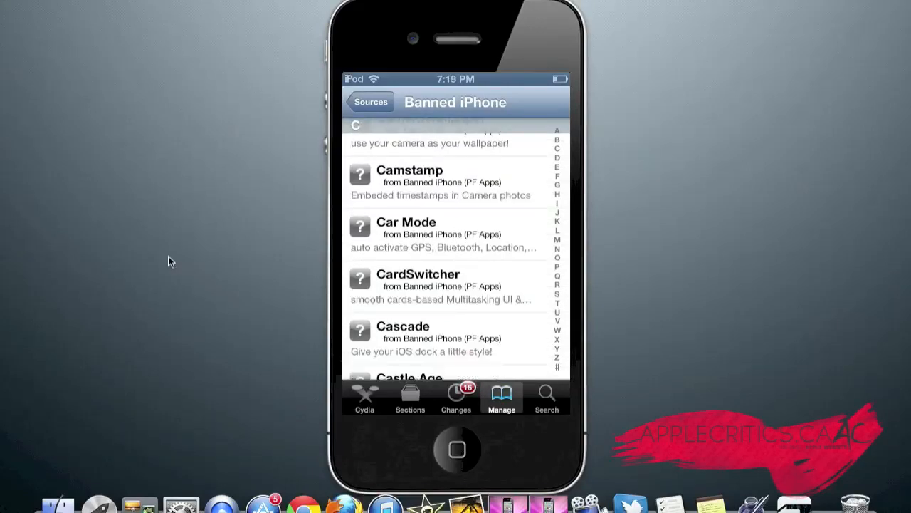
pyautogui.scroll(-3)
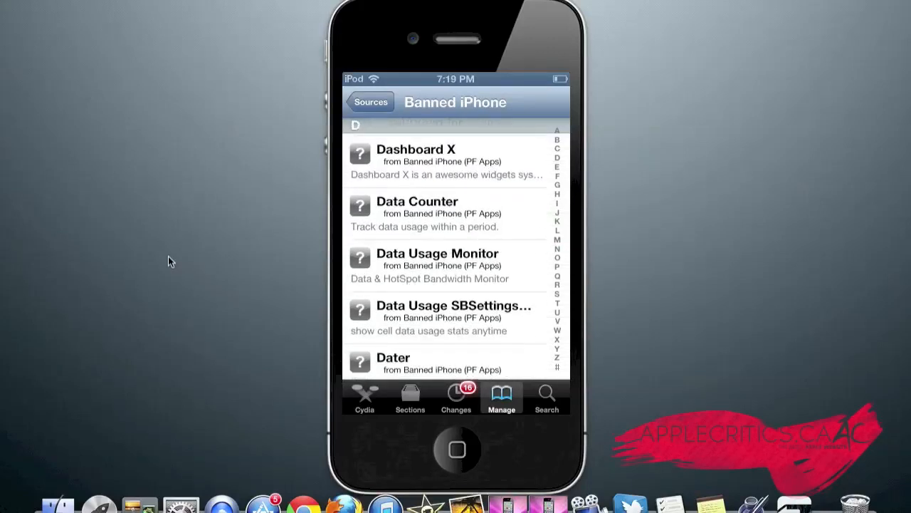
pyautogui.scroll(-3)
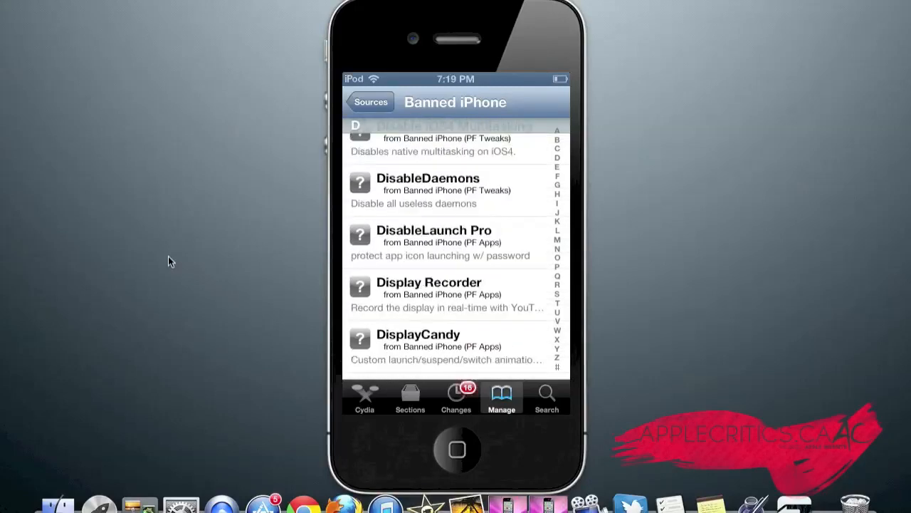
pyautogui.scroll(-3)
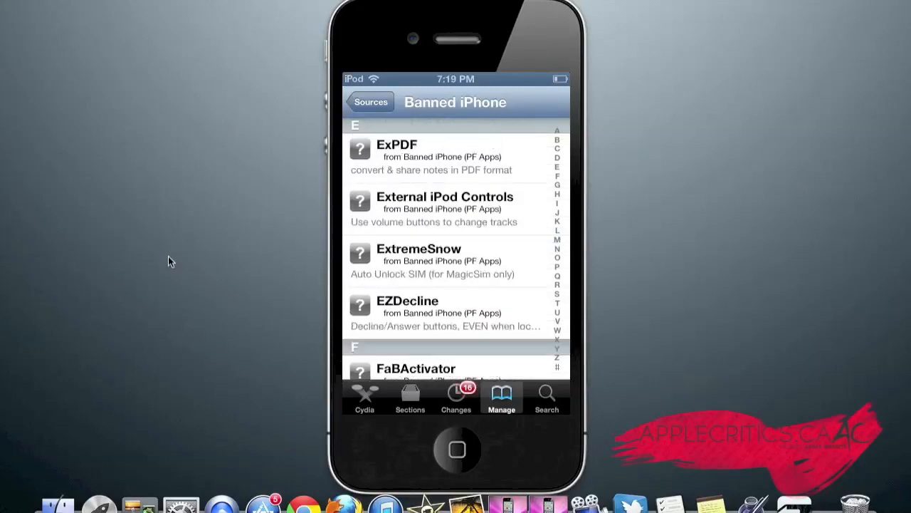
pyautogui.scroll(-3)
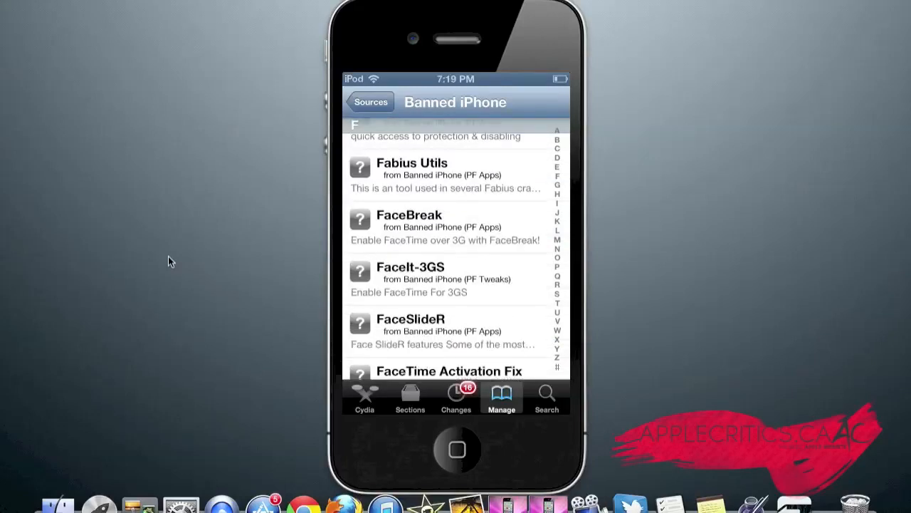
pyautogui.scroll(-3)
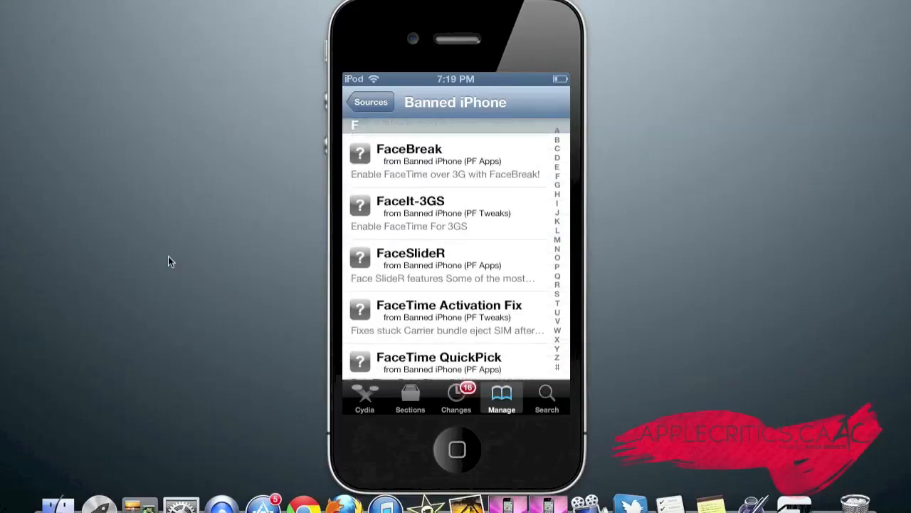
pyautogui.scroll(-3)
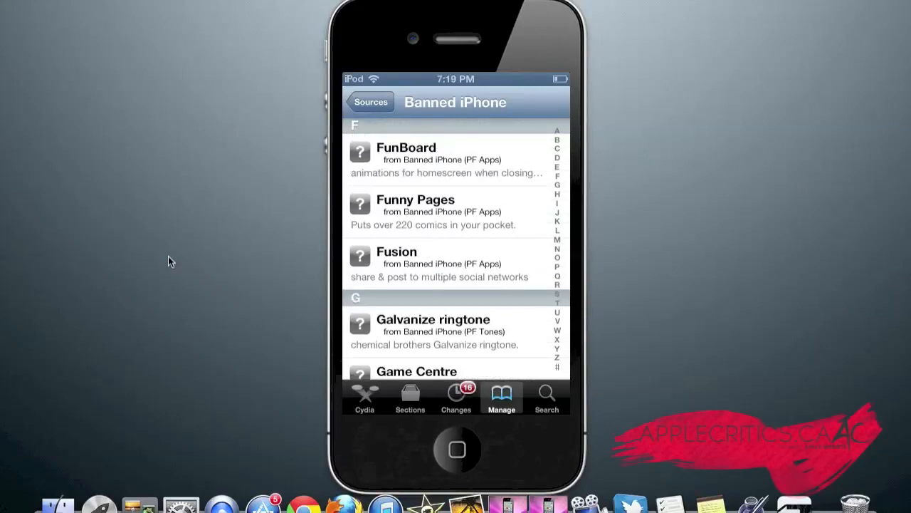
pyautogui.scroll(-3)
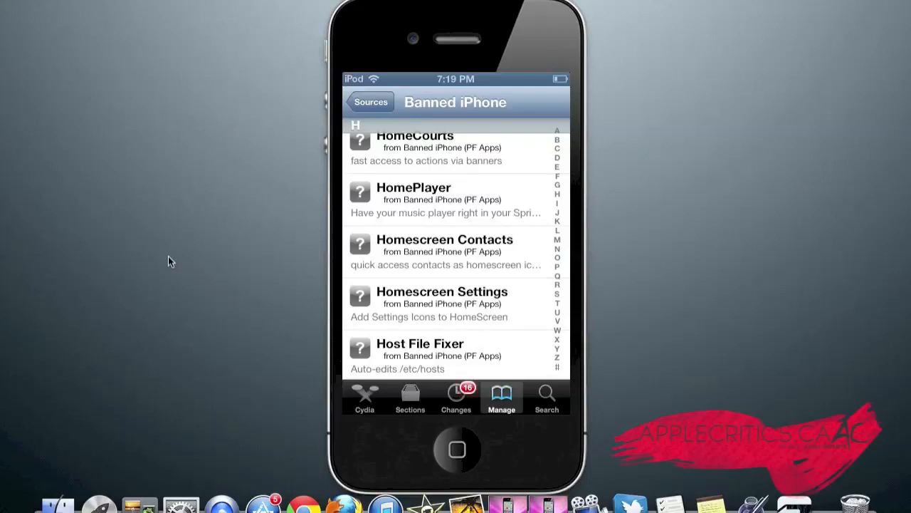
pyautogui.scroll(-3)
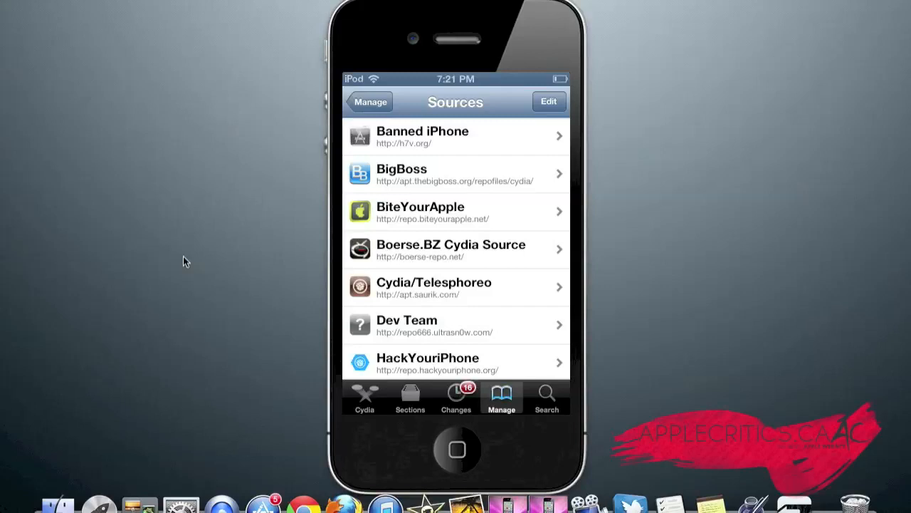
# - Open Boerse.BZ Cydia Source's package list at titles like A 1 A [Premium]
pyautogui.click(455, 249)
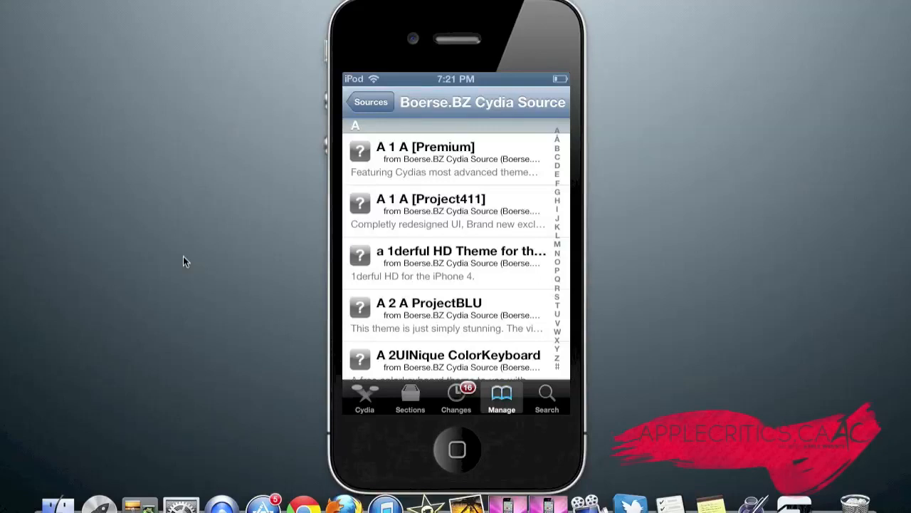
# - Scroll Boerse.BZ's packages through A and B into C titles like Carbonite and Cascade
pyautogui.scroll(-3)
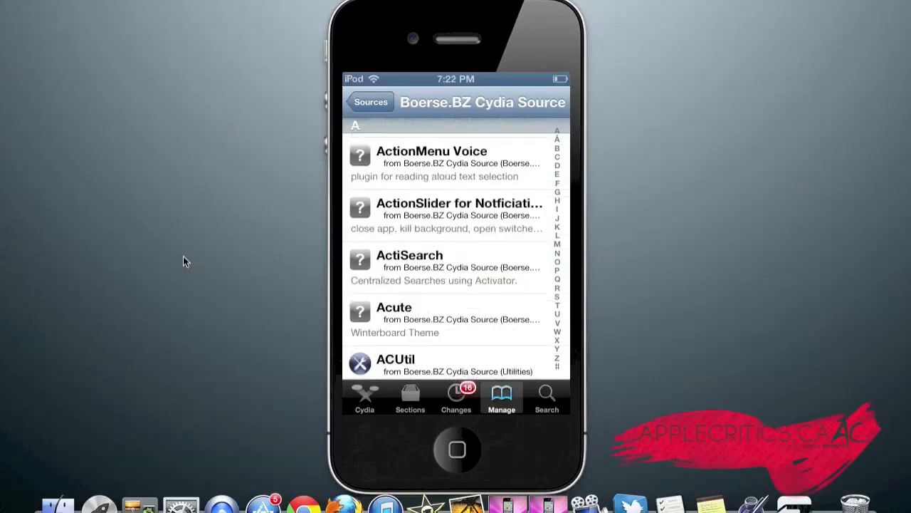
pyautogui.scroll(-3)
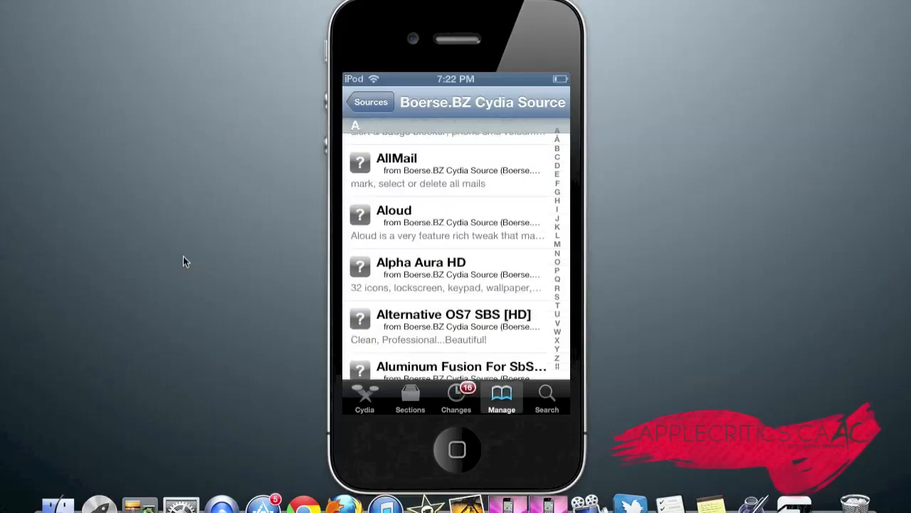
pyautogui.scroll(-3)
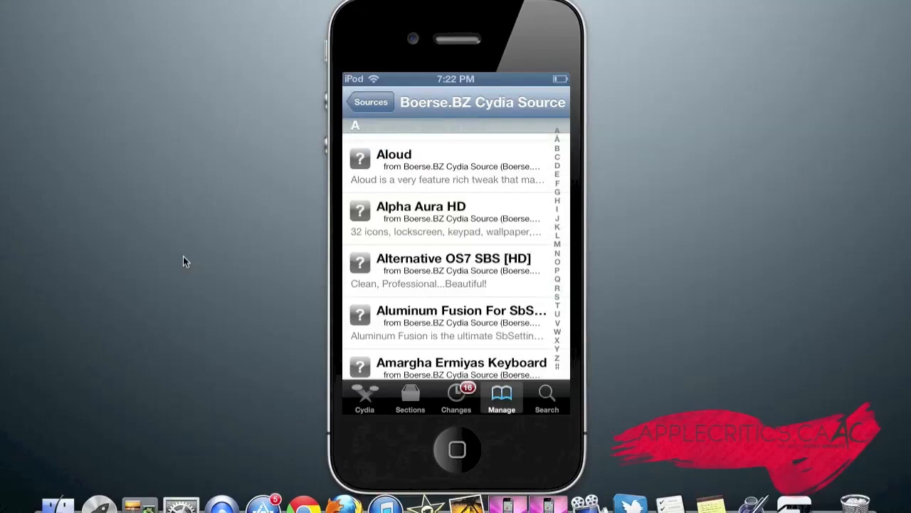
pyautogui.scroll(-3)
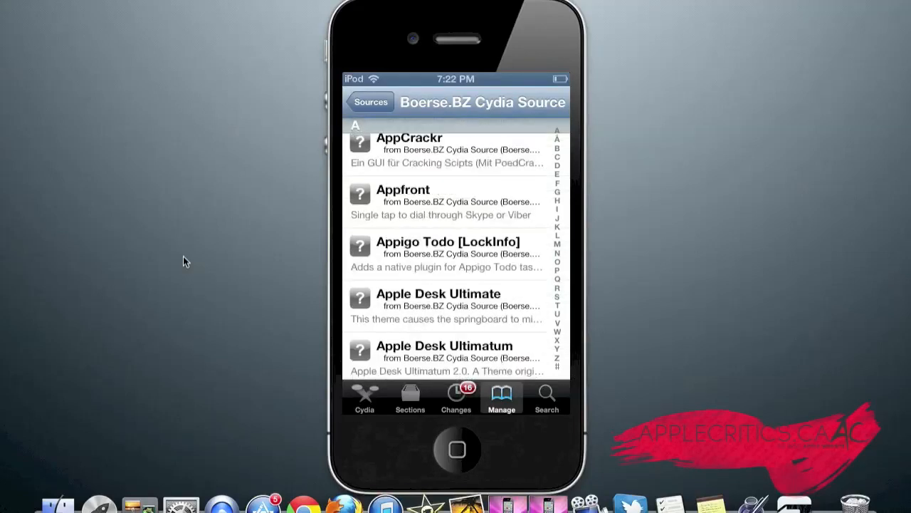
pyautogui.scroll(-3)
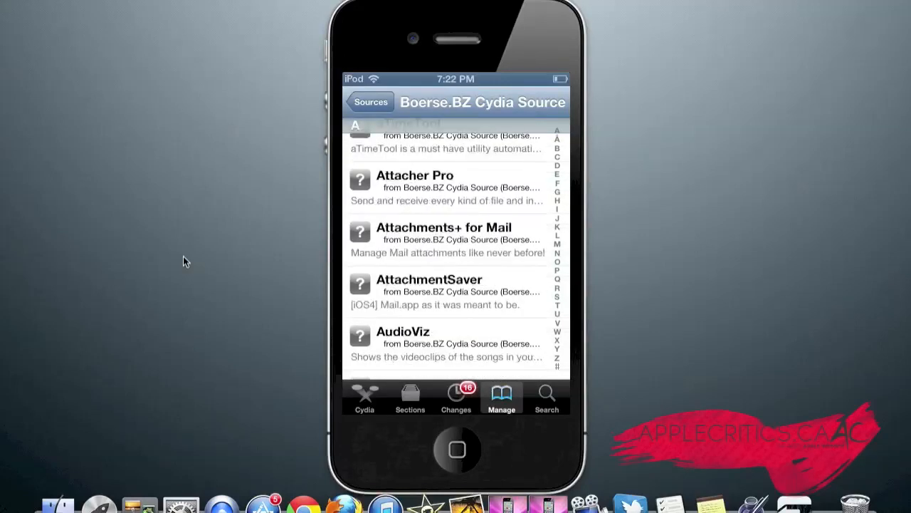
pyautogui.scroll(-3)
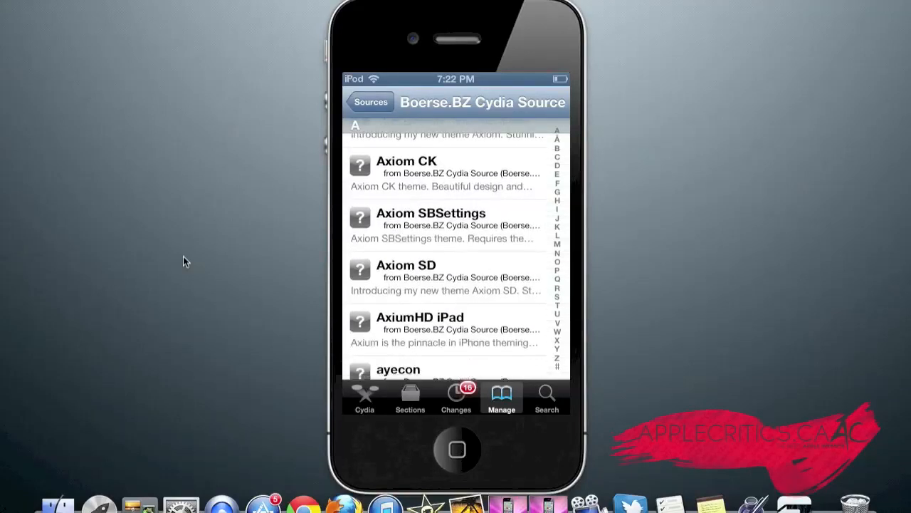
pyautogui.scroll(-3)
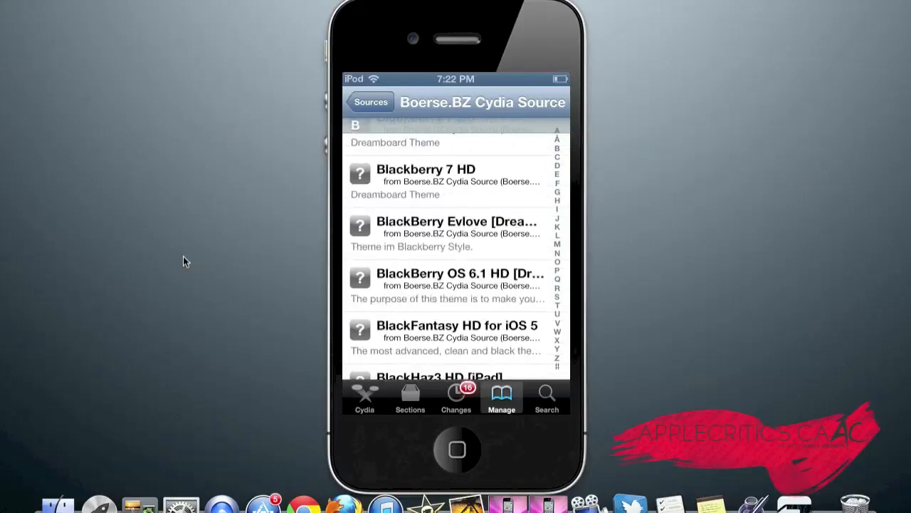
pyautogui.scroll(-3)
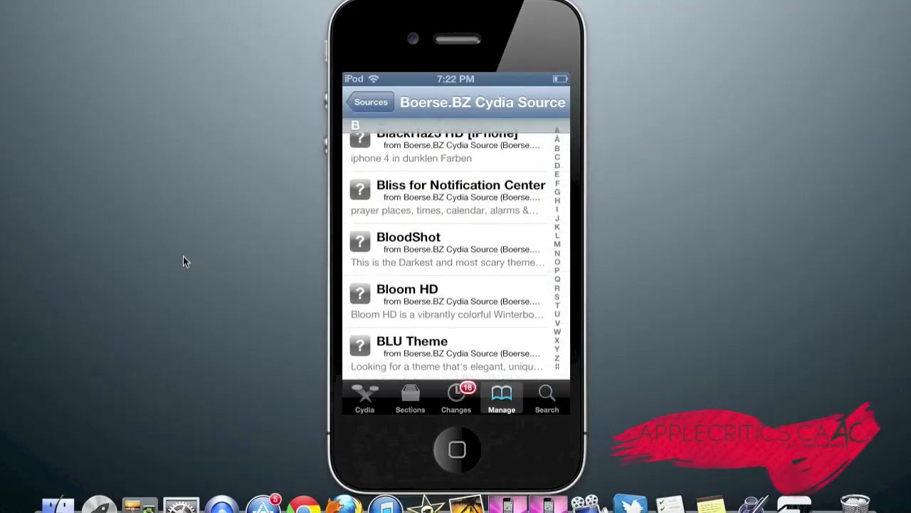
pyautogui.scroll(-3)
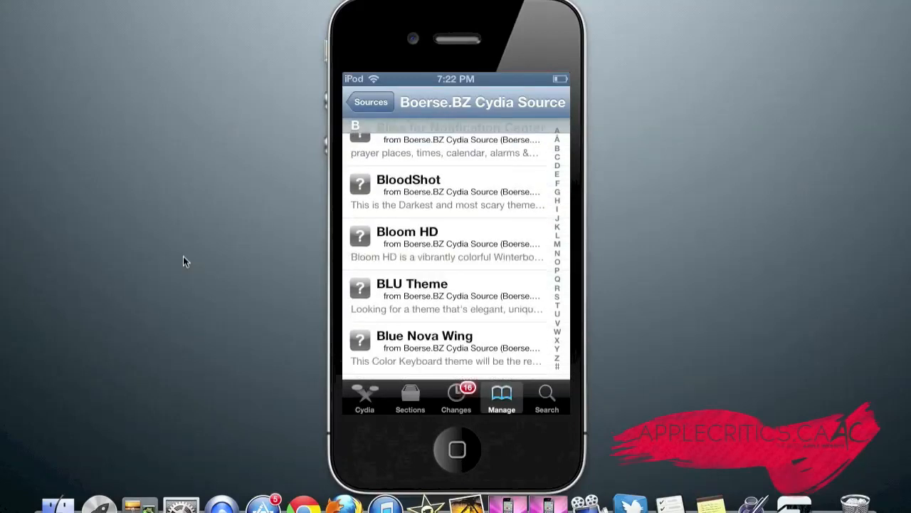
pyautogui.scroll(-3)
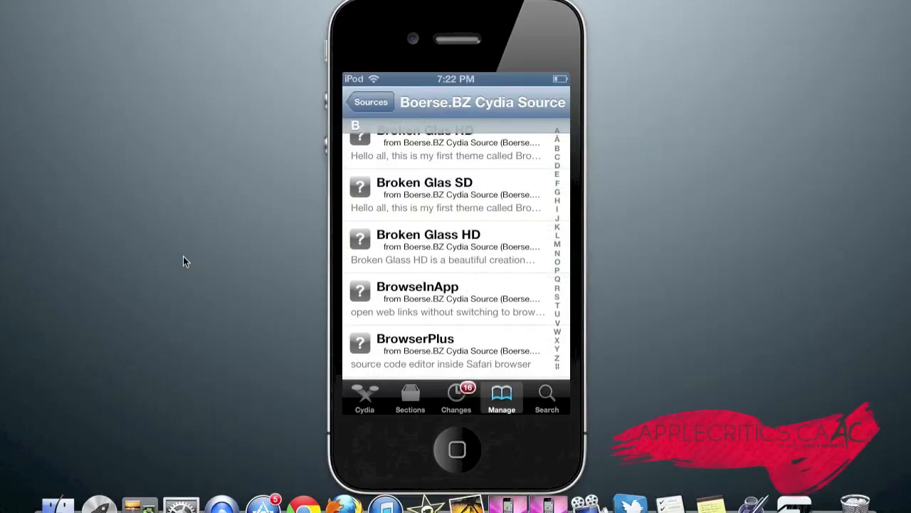
pyautogui.scroll(-3)
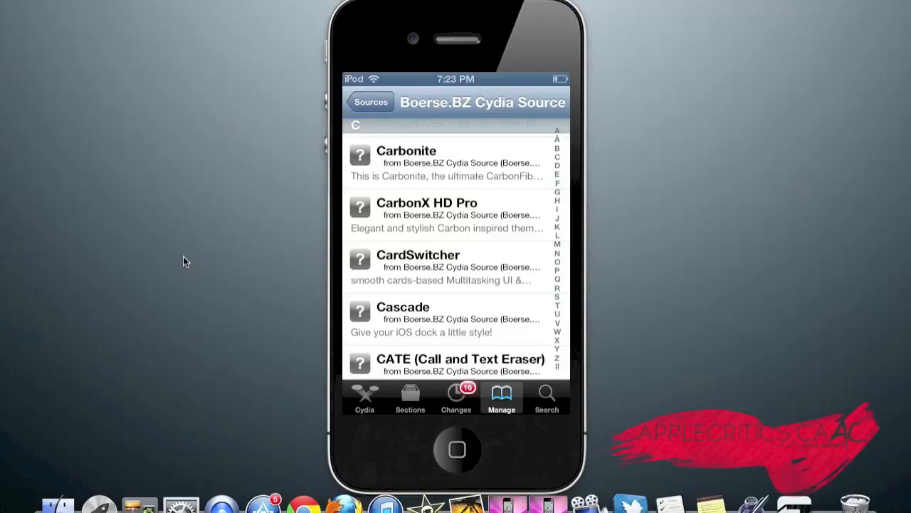
# - Scroll Boerse.BZ's list past D, F, P and Q to the final Z titles Zephyr and Zeus
pyautogui.scroll(-3)
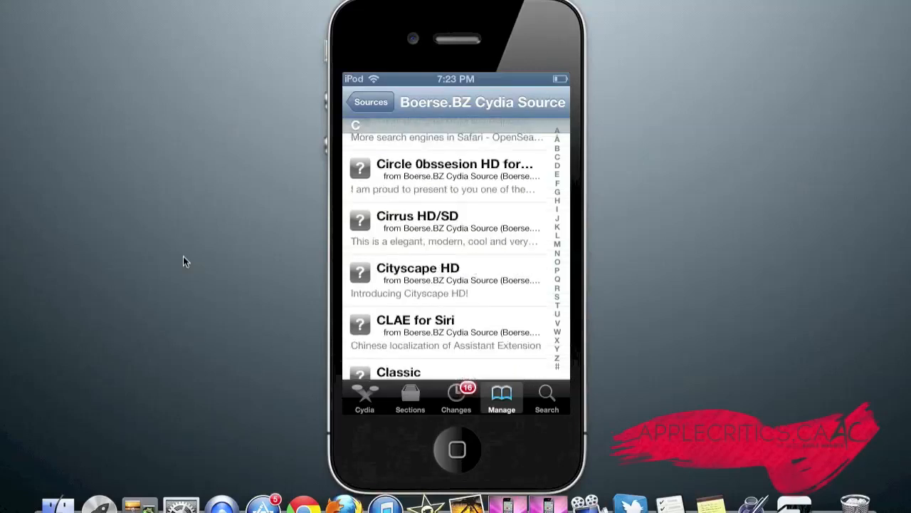
pyautogui.scroll(-3)
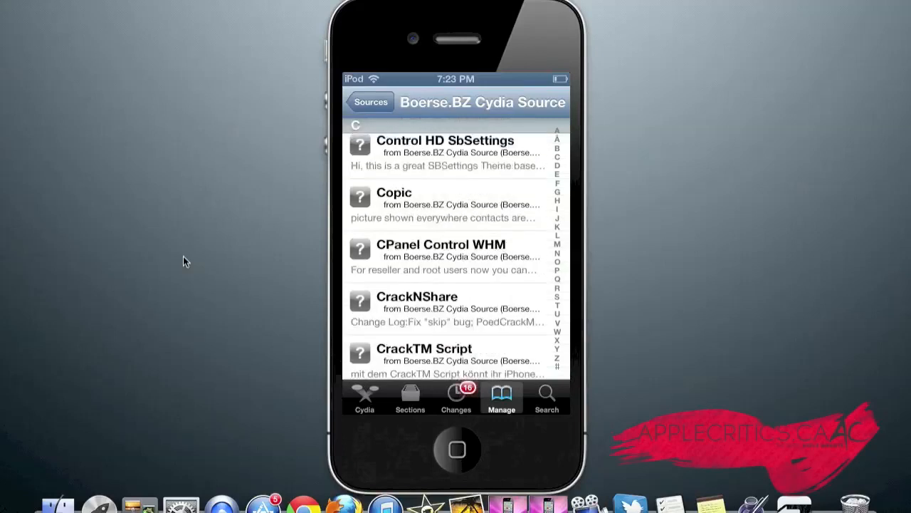
pyautogui.scroll(-3)
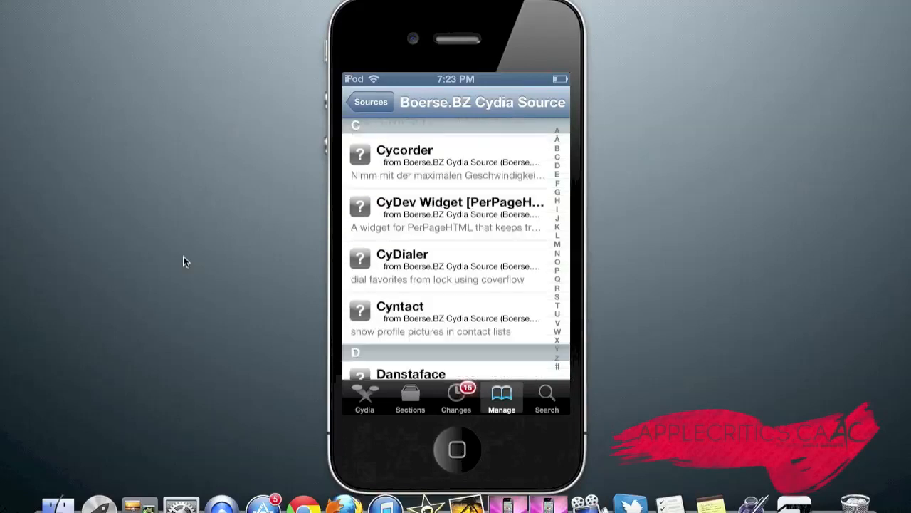
pyautogui.scroll(-3)
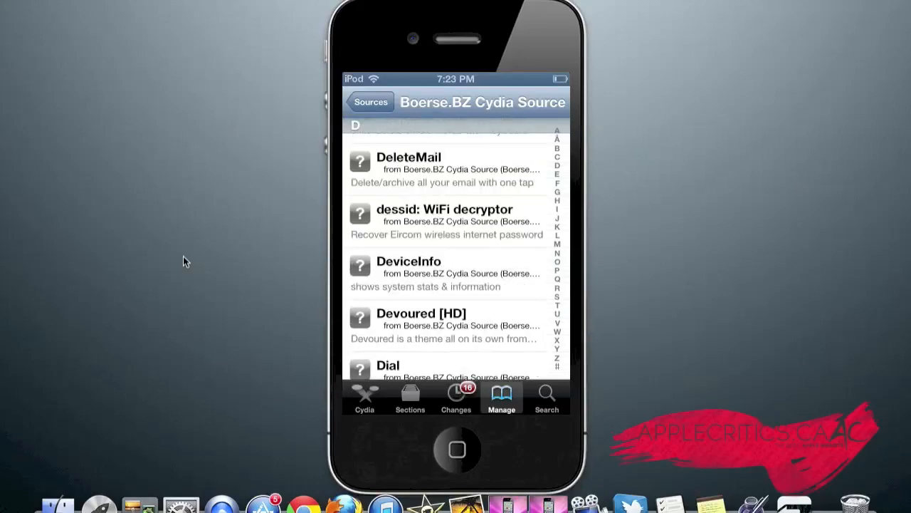
pyautogui.scroll(-3)
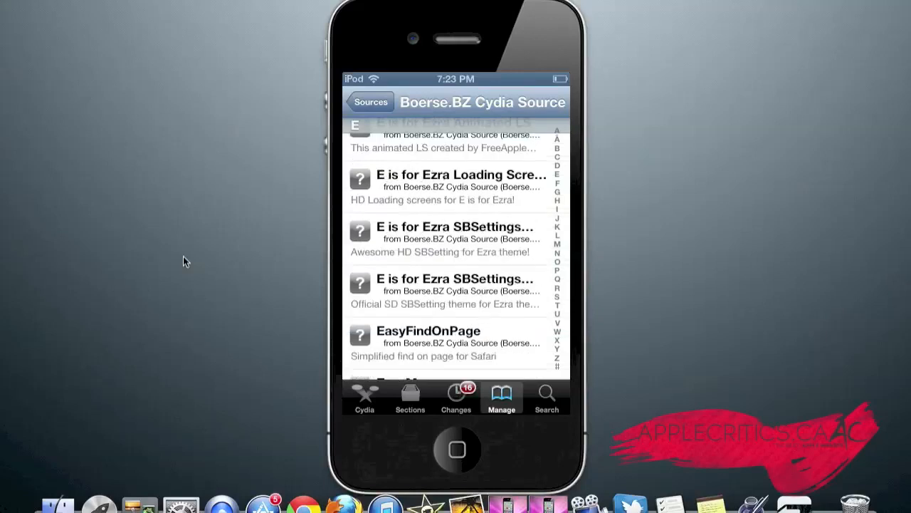
pyautogui.scroll(-3)
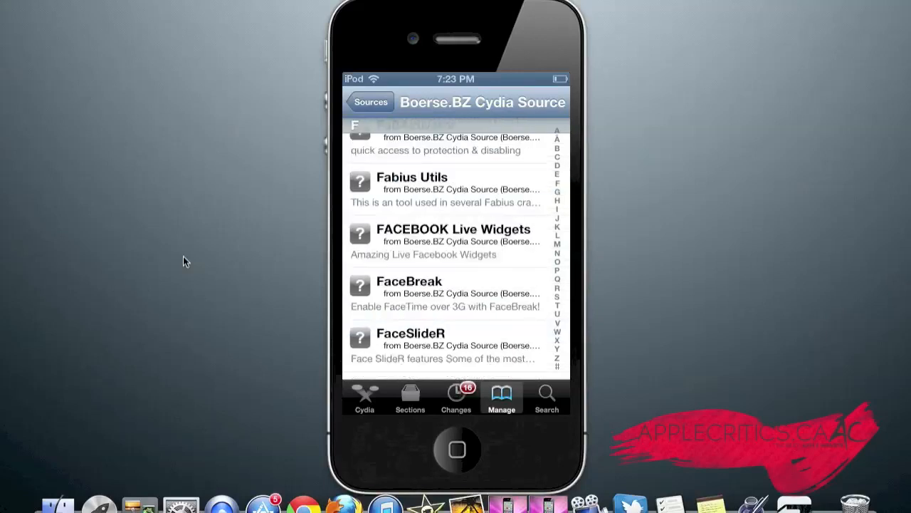
pyautogui.scroll(-3)
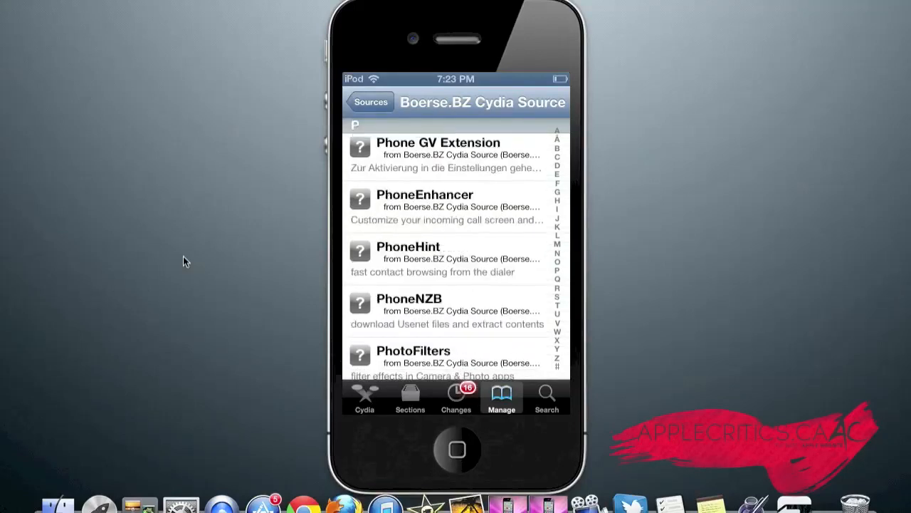
pyautogui.scroll(-3)
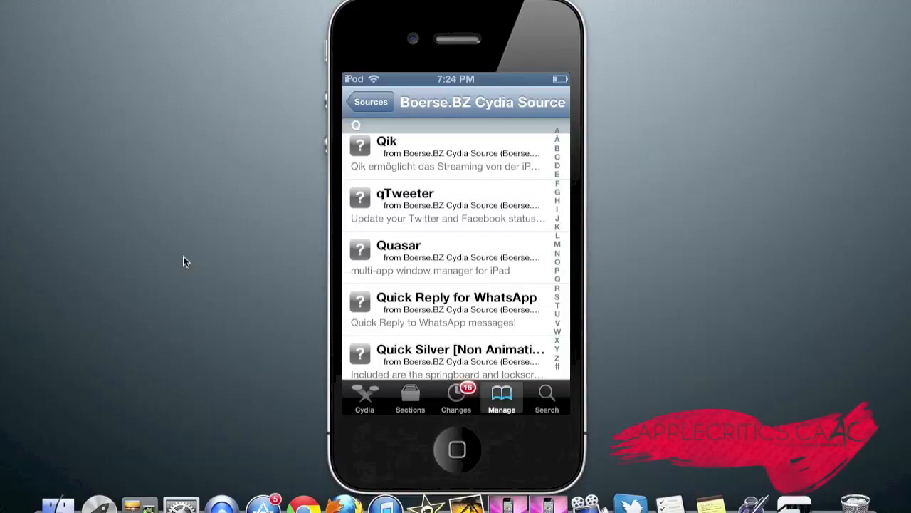
pyautogui.scroll(-3)
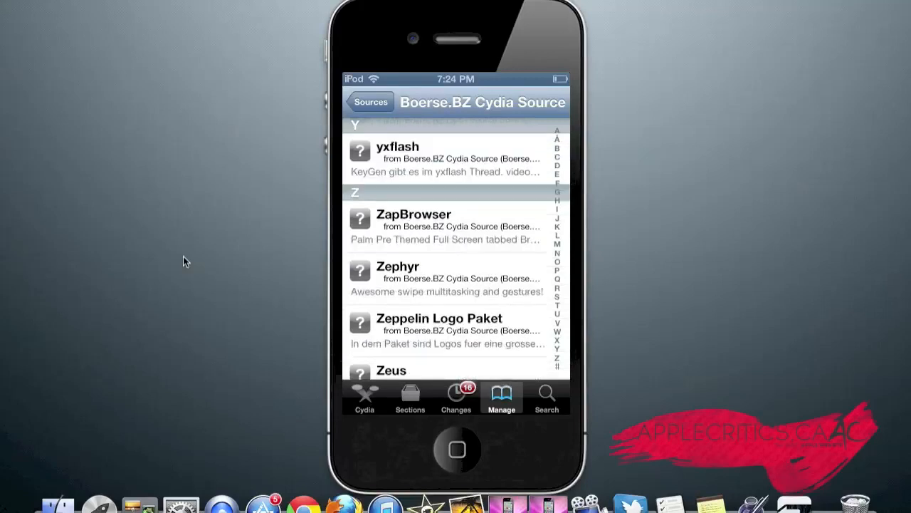
pyautogui.scroll(-3)
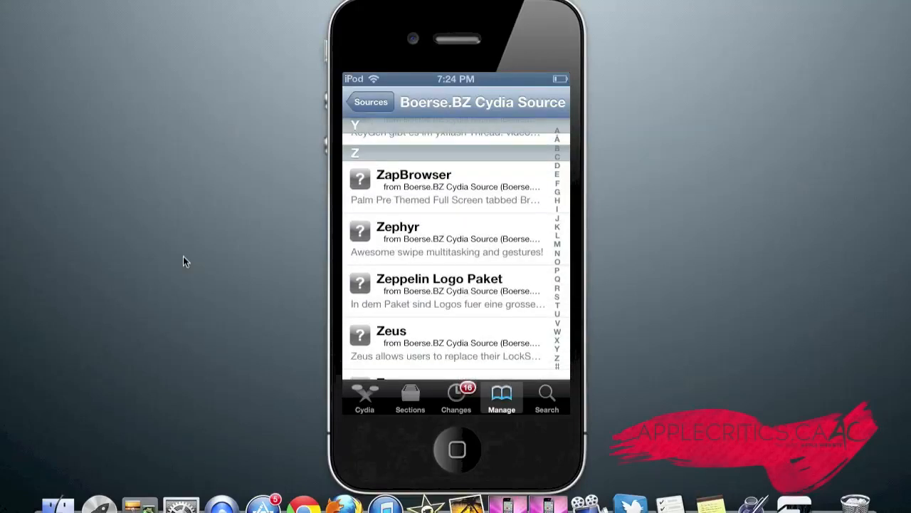